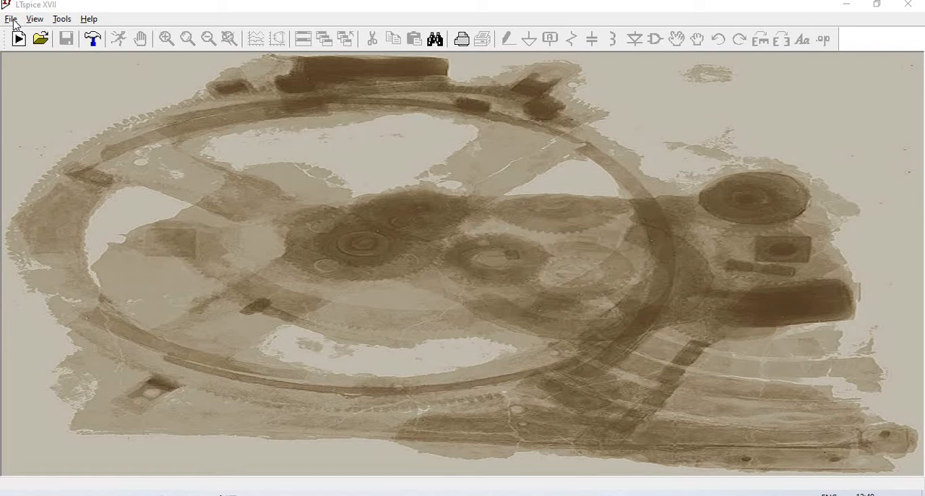
Step: Start a new empty schematic (Draft4) from the File menu
left_click(10, 18)
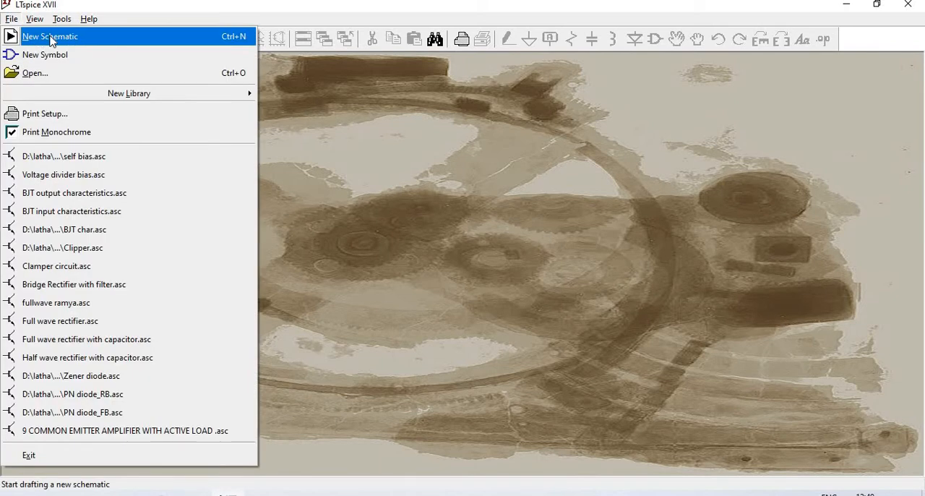
left_click(49, 36)
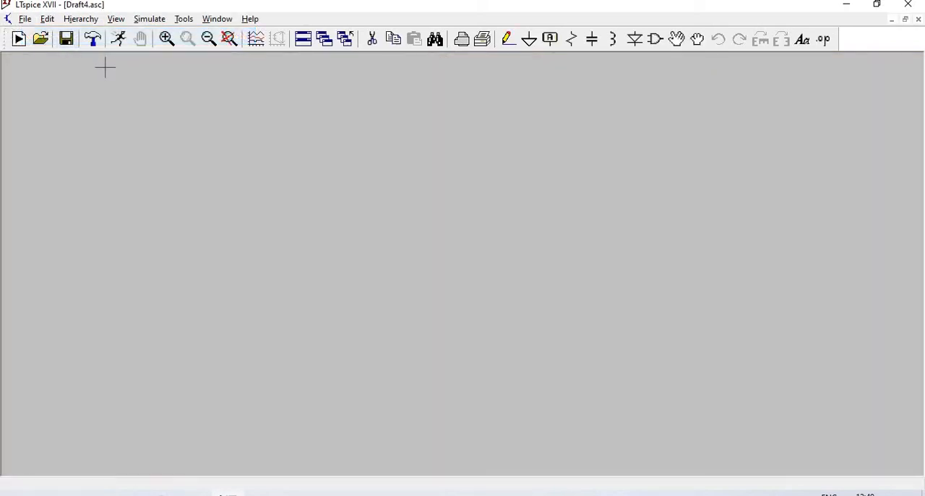
mouse_move(764, 63)
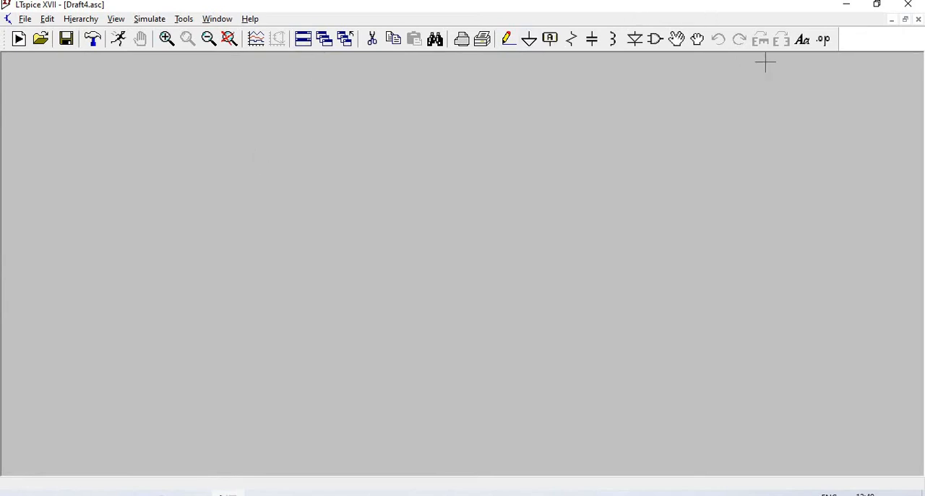
Step: Place a 'Self Bias' comment as the schematic title
left_click(801, 39)
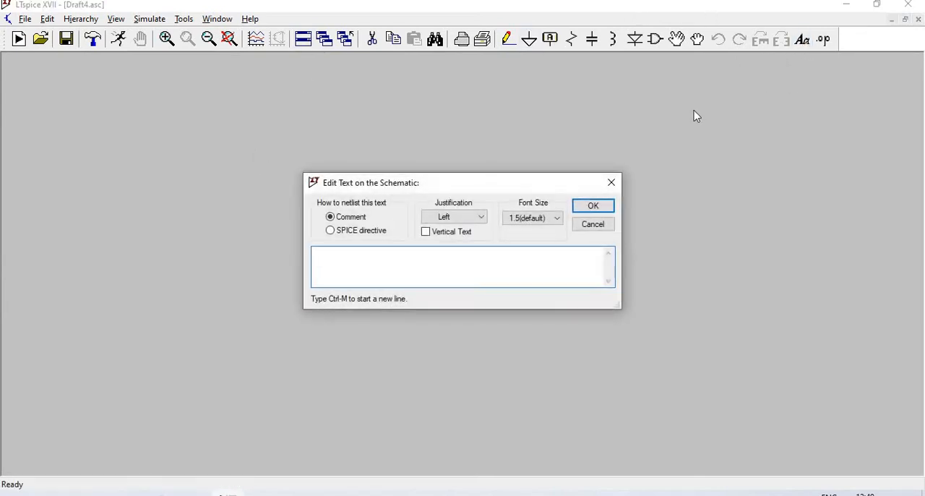
type("S")
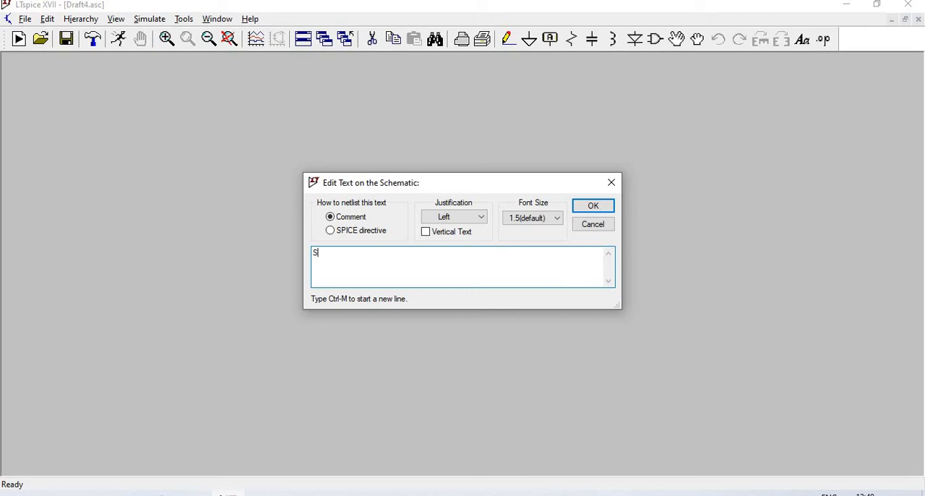
type("elf Bia")
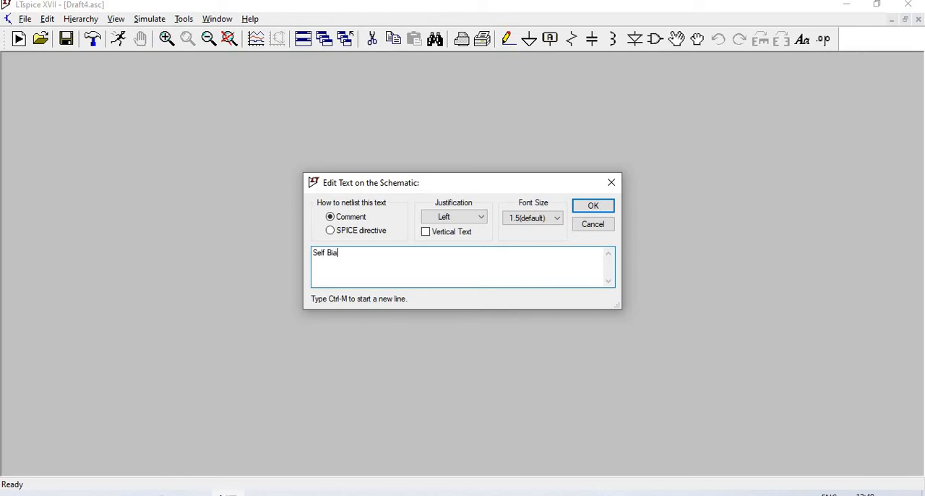
type("s")
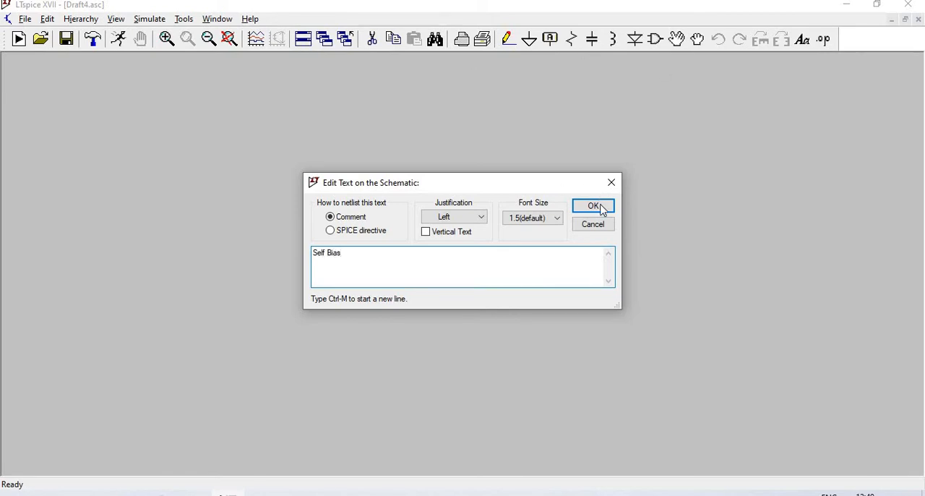
left_click(592, 205)
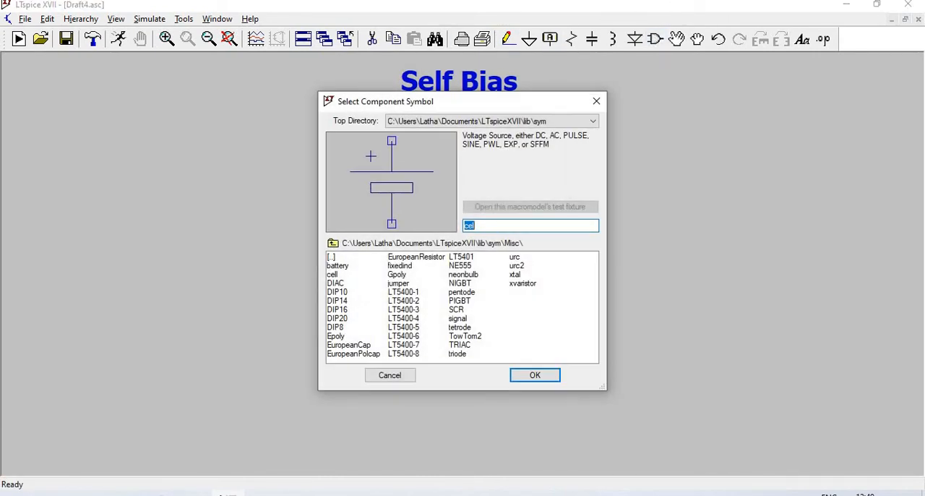
Step: Place an NPN transistor Q1 from the library, then select the voltage source symbol
type("npn")
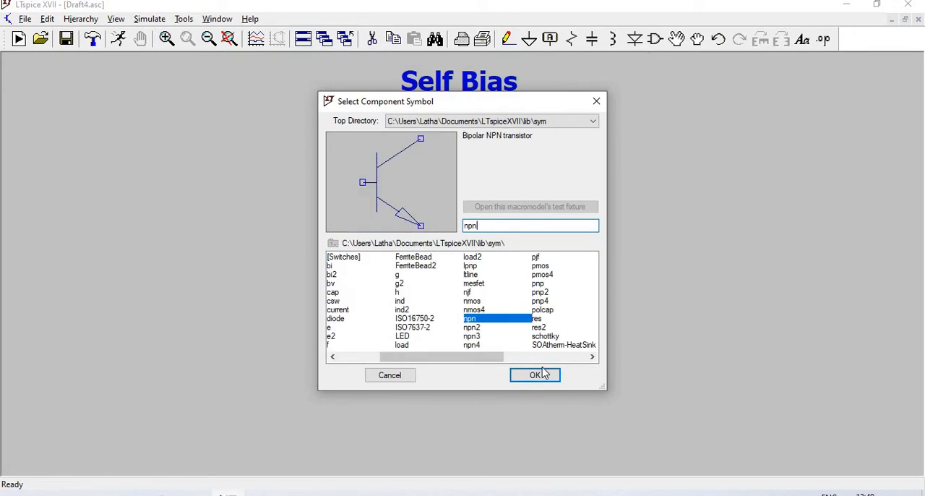
left_click(535, 374)
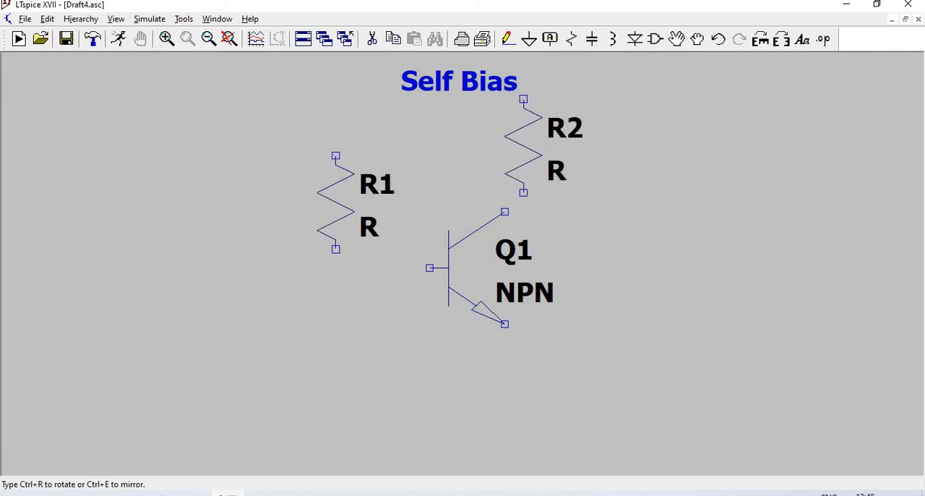
left_click(653, 163)
type("cell")
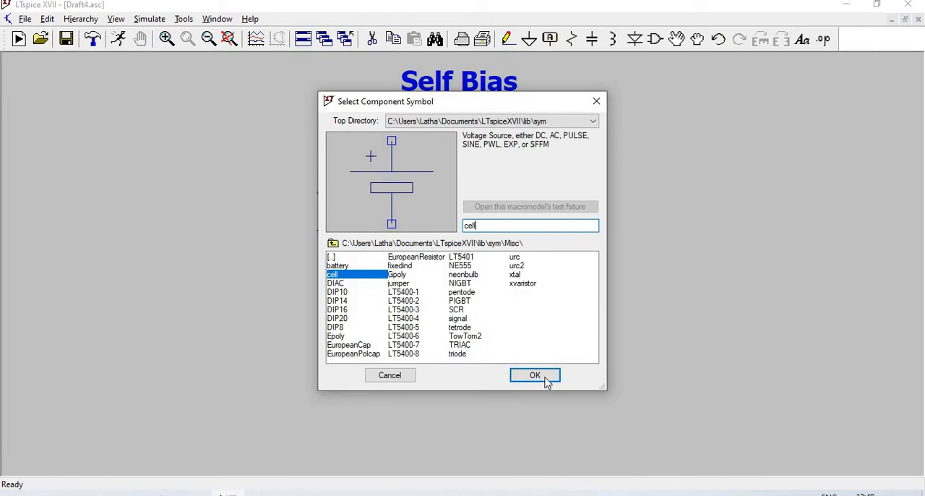
left_click(535, 374)
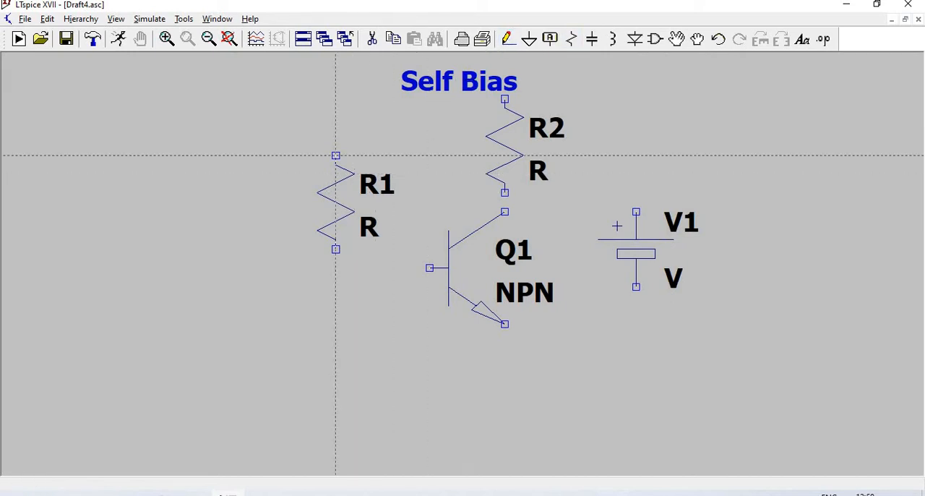
Step: Wire R1 to R2 and the transistor base, and extend wiring from the emitter
left_click_drag(335, 155, 354, 98)
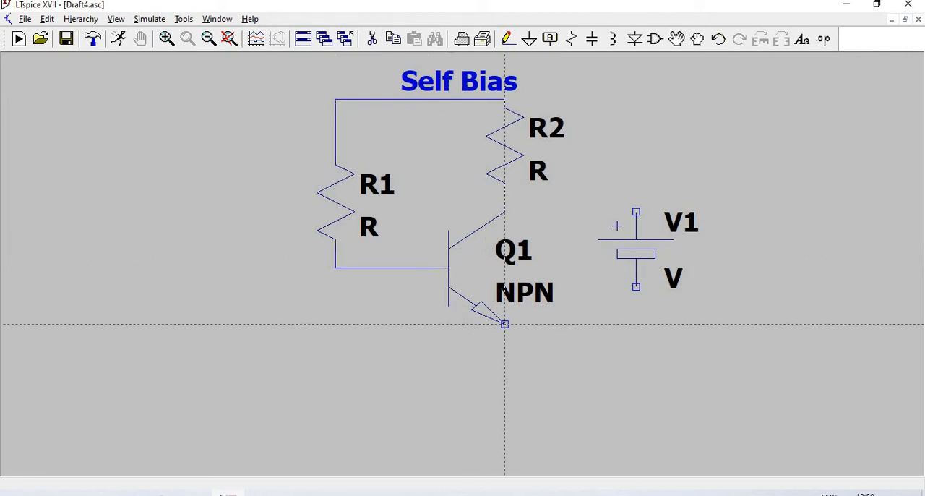
left_click_drag(504, 323, 636, 378)
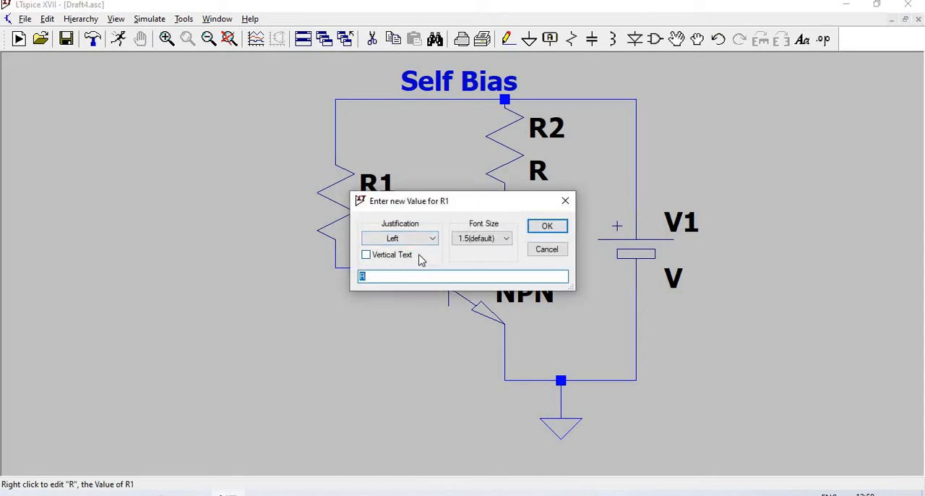
Step: Set R1 to 47K and R2's resistance to 100 ohms
type("47")
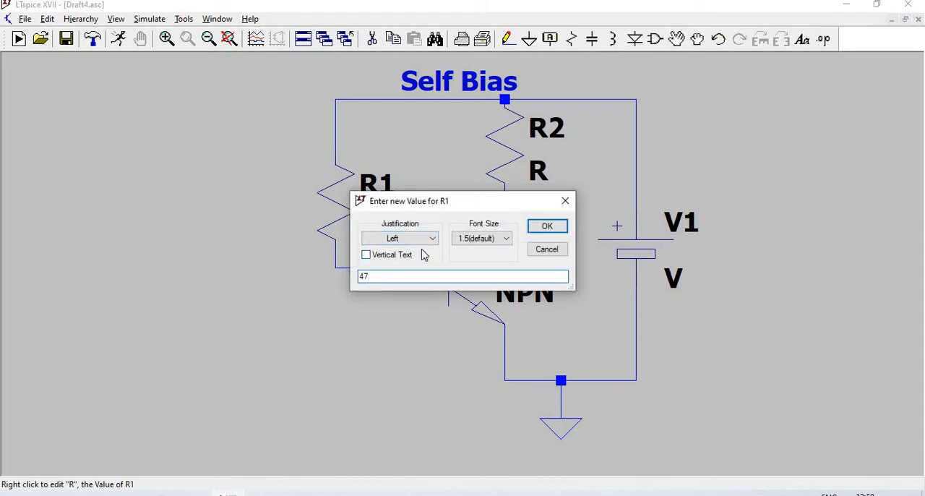
type("K")
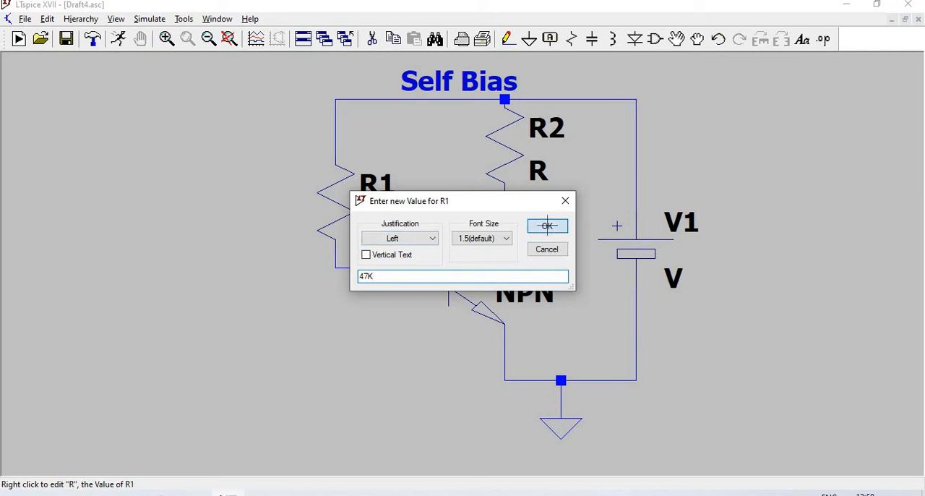
left_click(546, 225)
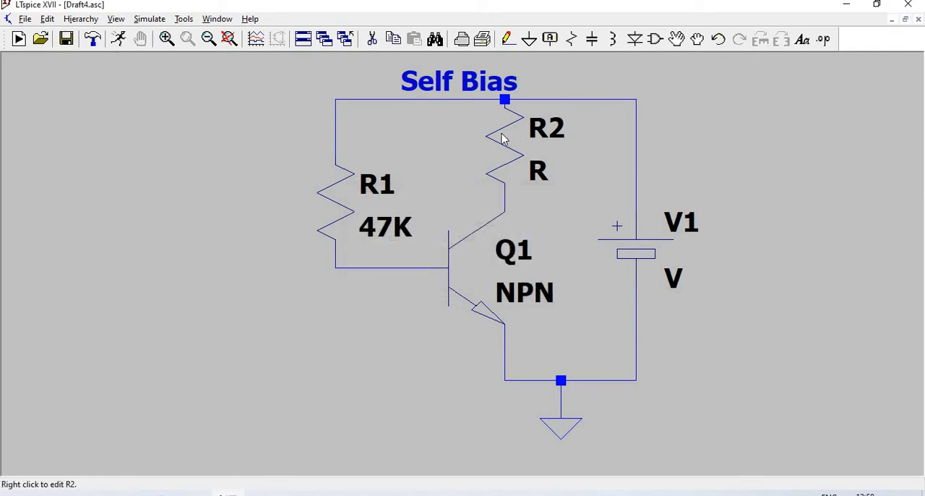
right_click(503, 137)
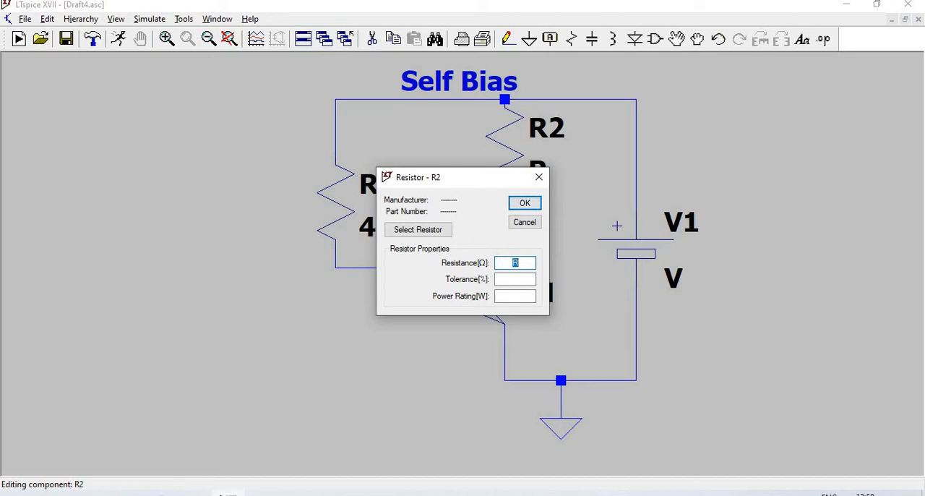
type("100")
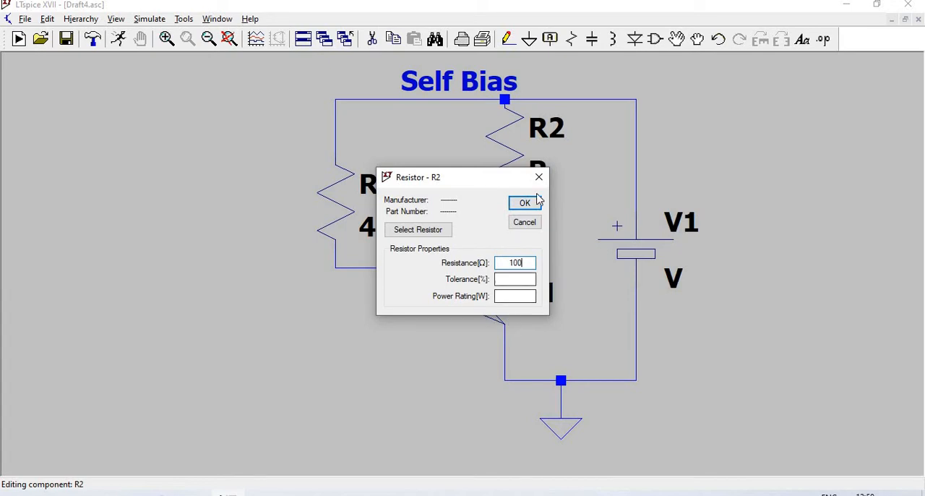
left_click(524, 203)
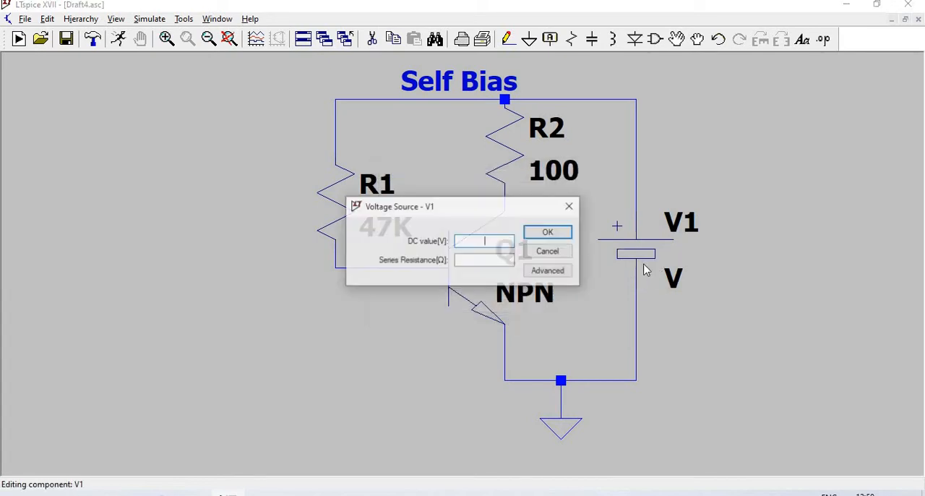
Step: Set the voltage source V1 to 10V
type("10")
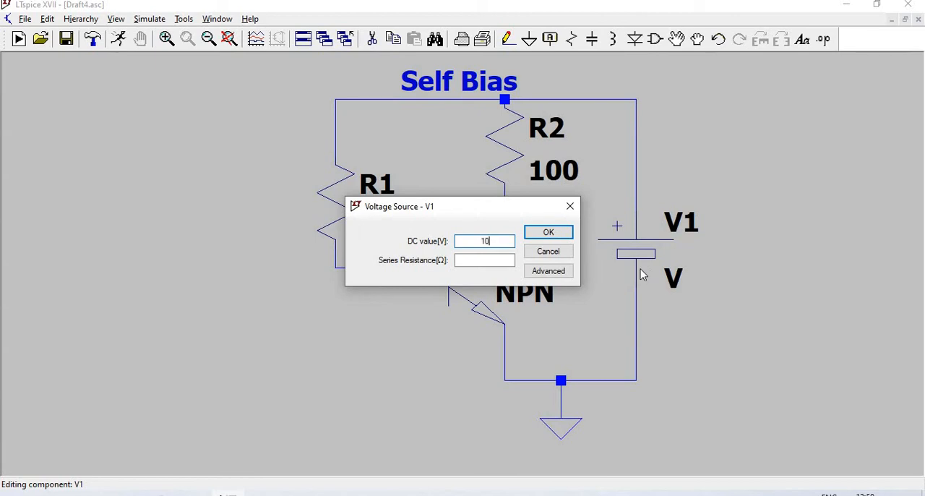
type("V")
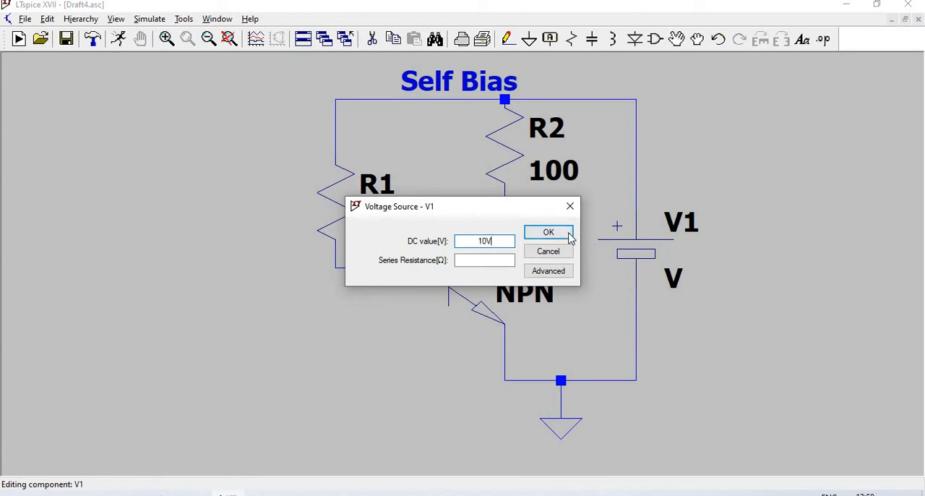
left_click(548, 232)
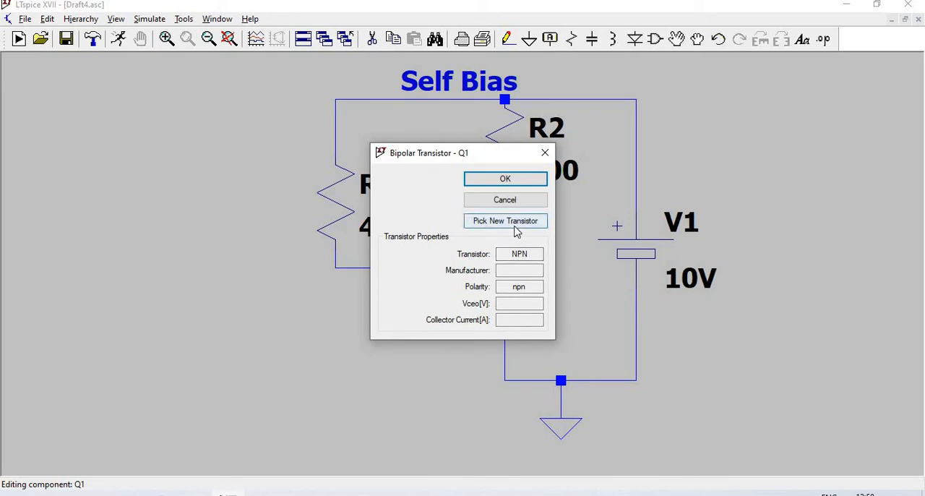
Step: Pick the BC547B model for transistor Q1
left_click(505, 220)
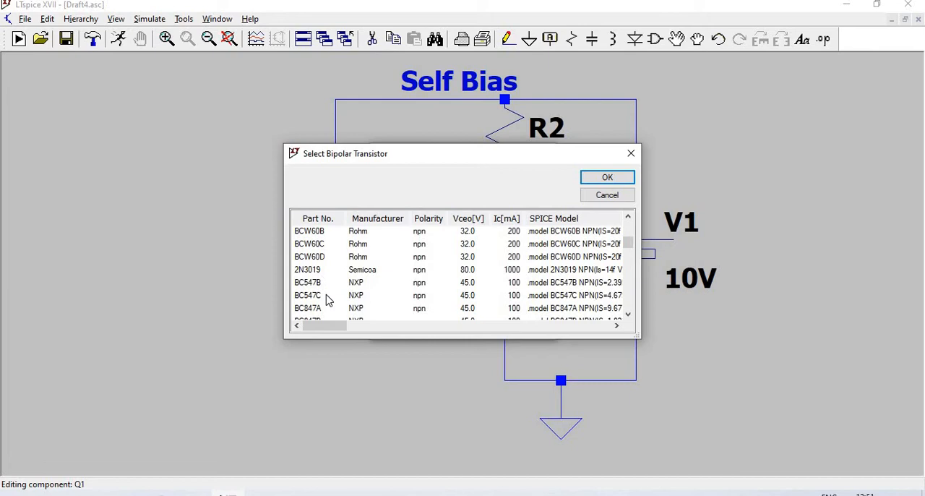
left_click(318, 282)
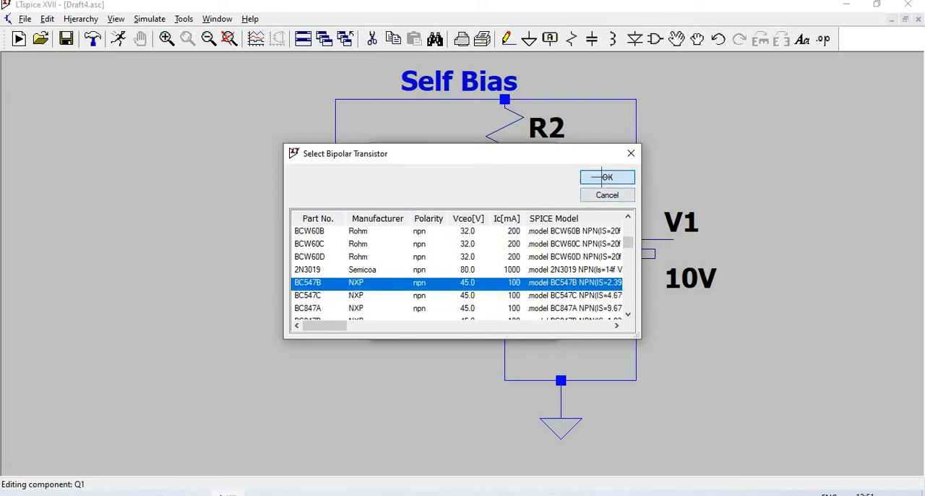
left_click(607, 176)
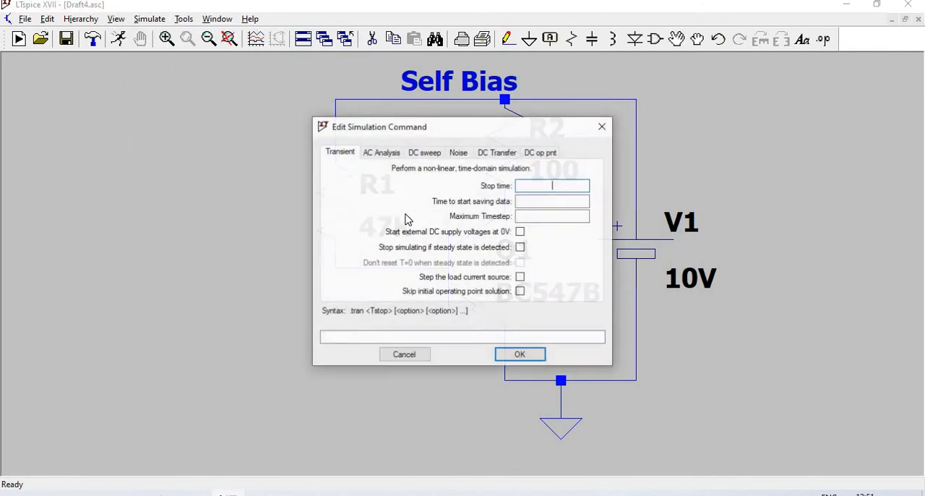
Step: Configure a transient analysis with a 1-second stop time (.tran 1)
type("1")
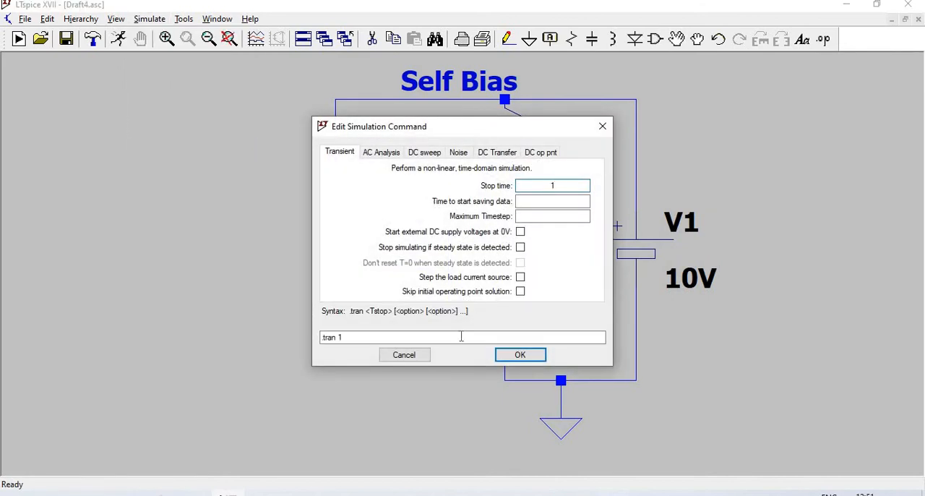
left_click(521, 354)
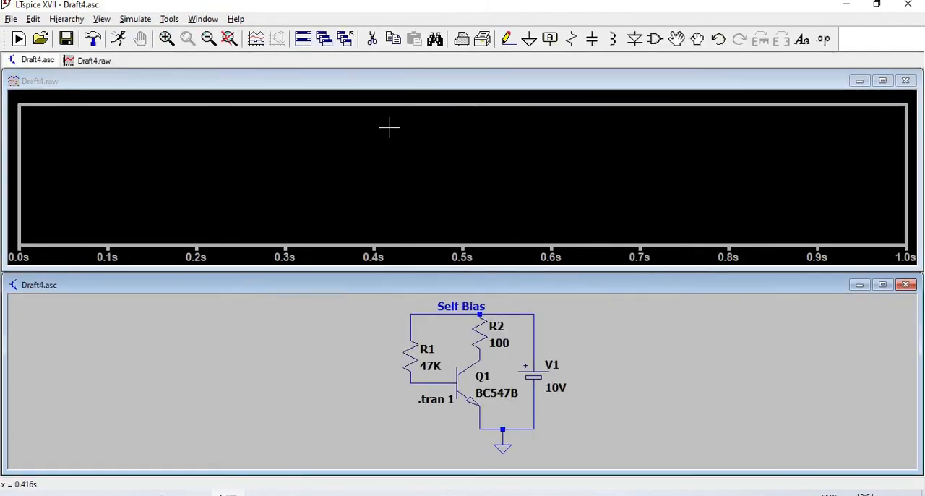
mouse_move(447, 417)
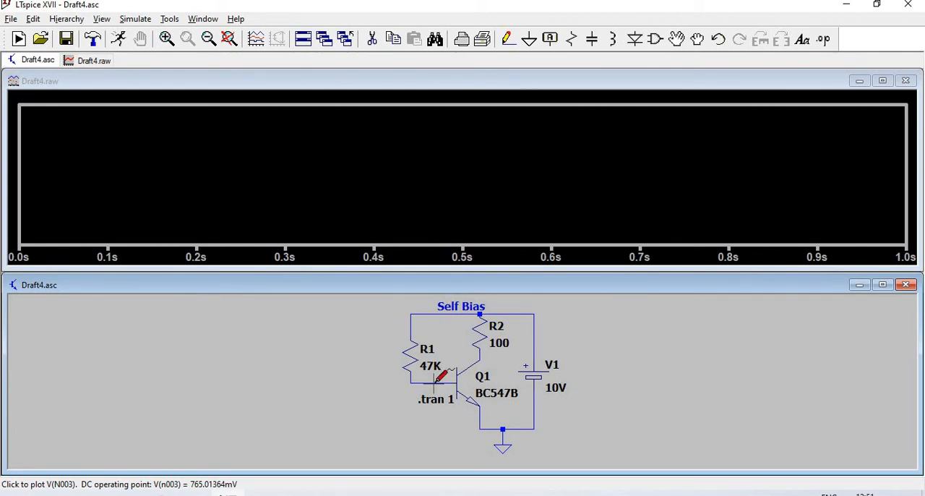
Step: Probe the transistor base node to plot V(n003)
left_click(441, 378)
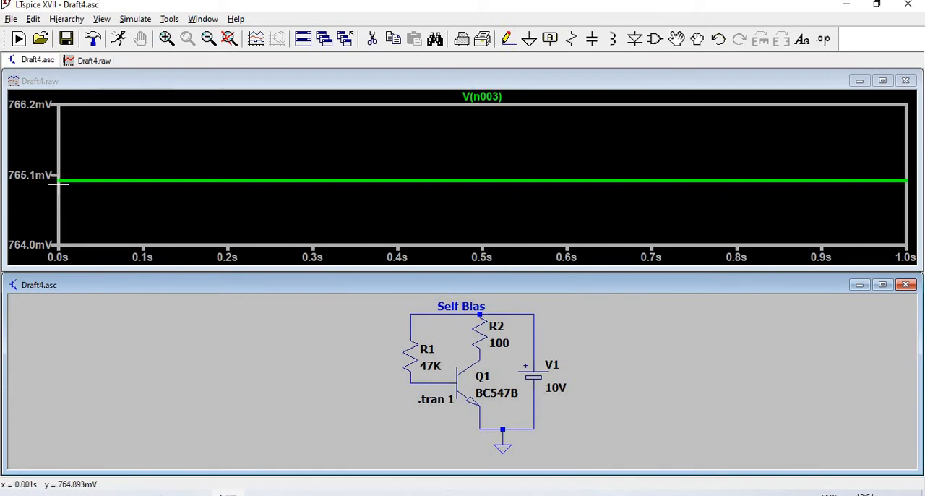
mouse_move(413, 410)
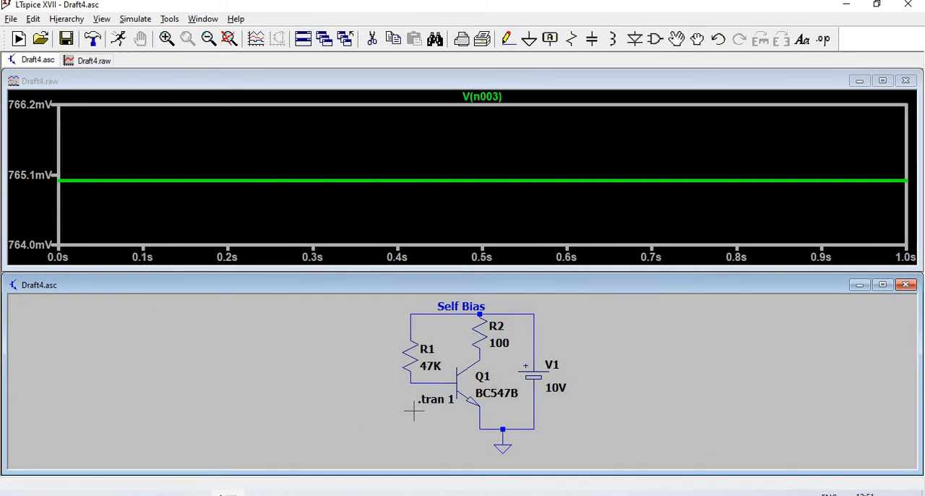
mouse_move(480, 418)
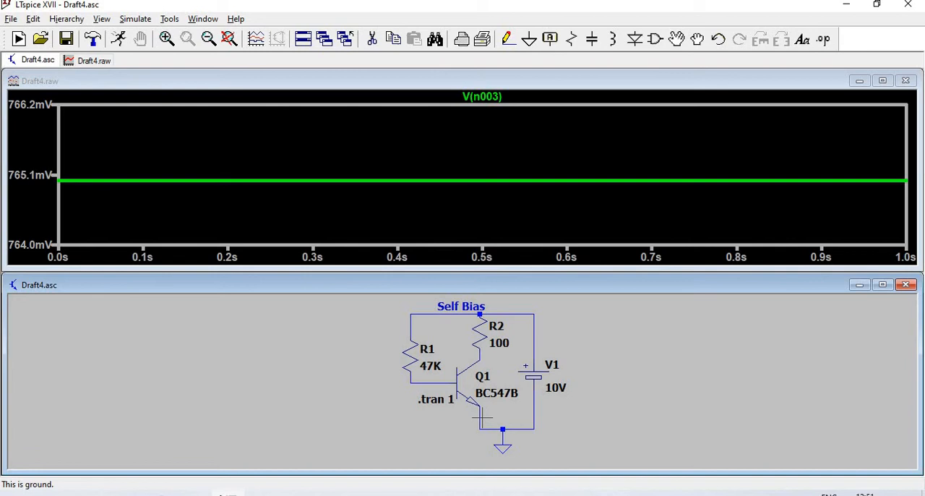
mouse_move(416, 405)
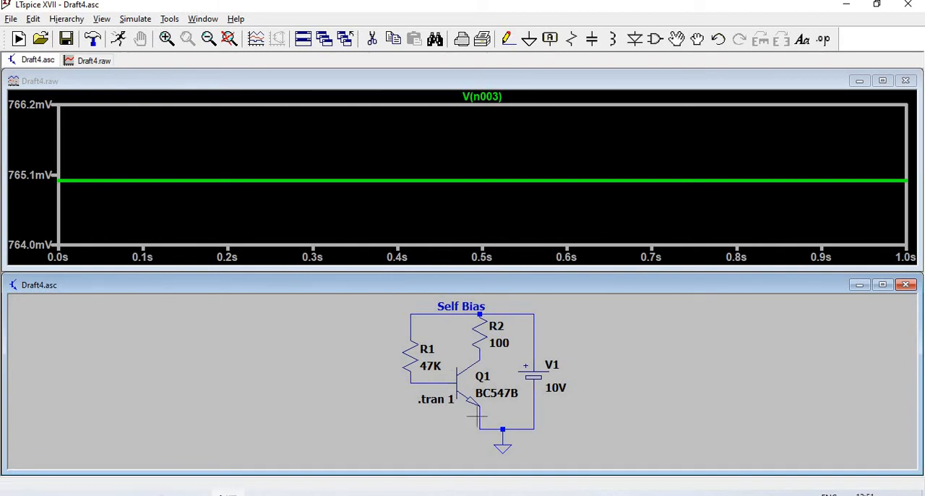
mouse_move(437, 399)
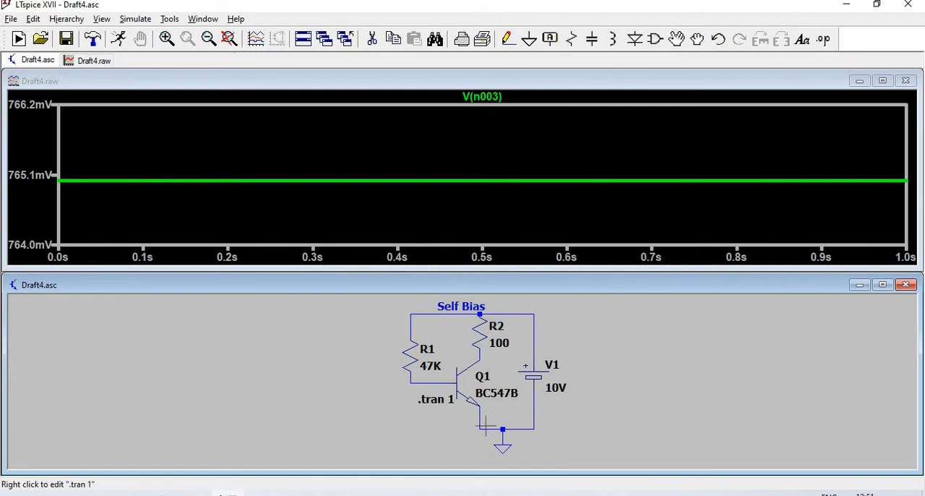
mouse_move(485, 352)
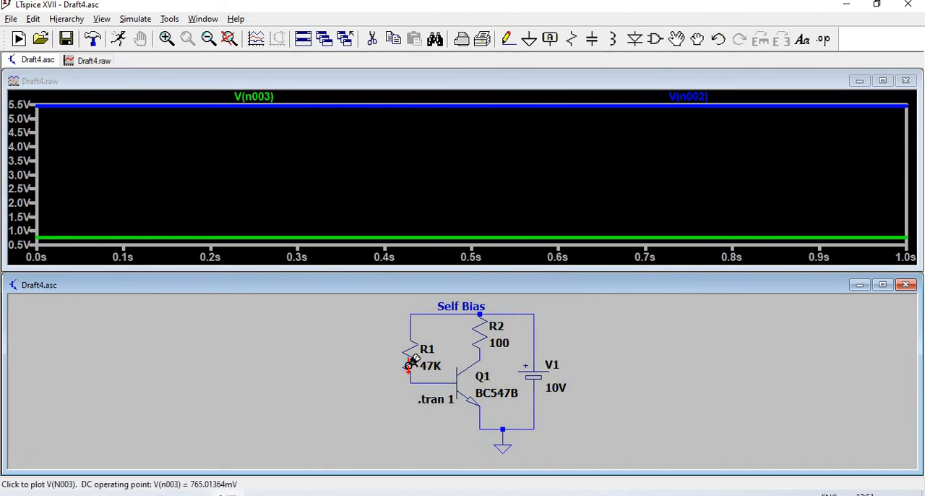
mouse_move(410, 358)
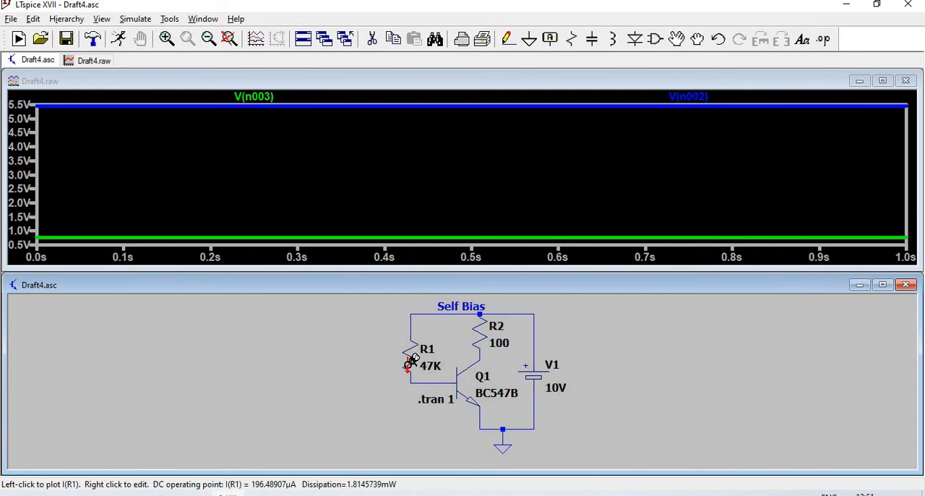
Step: Add the current through R1, I(R1), to the waveform plot
left_click(412, 361)
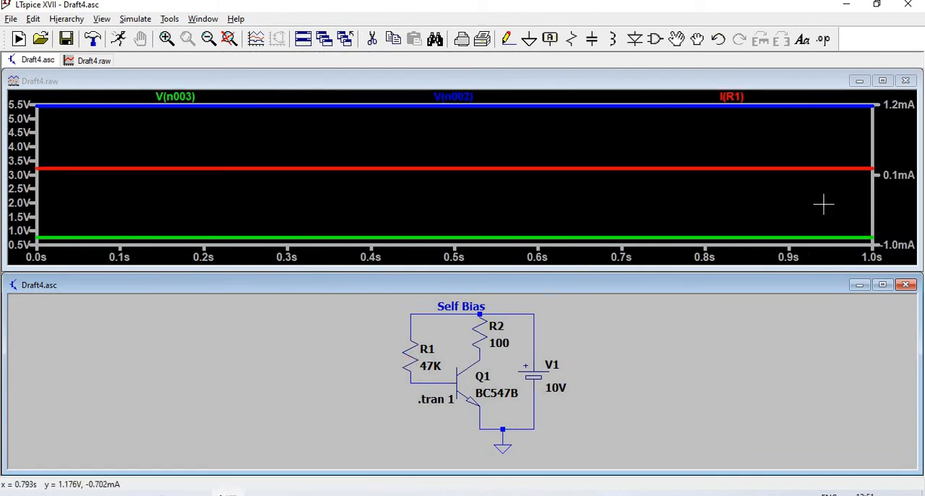
mouse_move(890, 163)
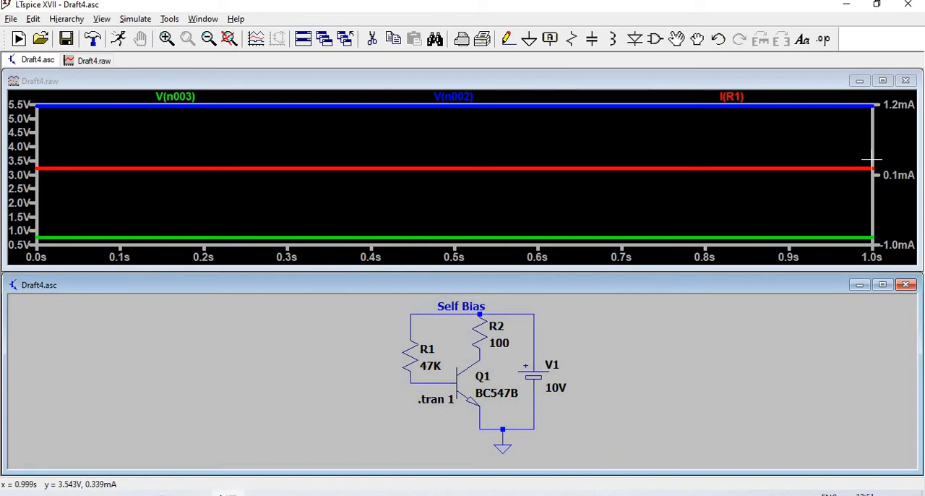
mouse_move(864, 171)
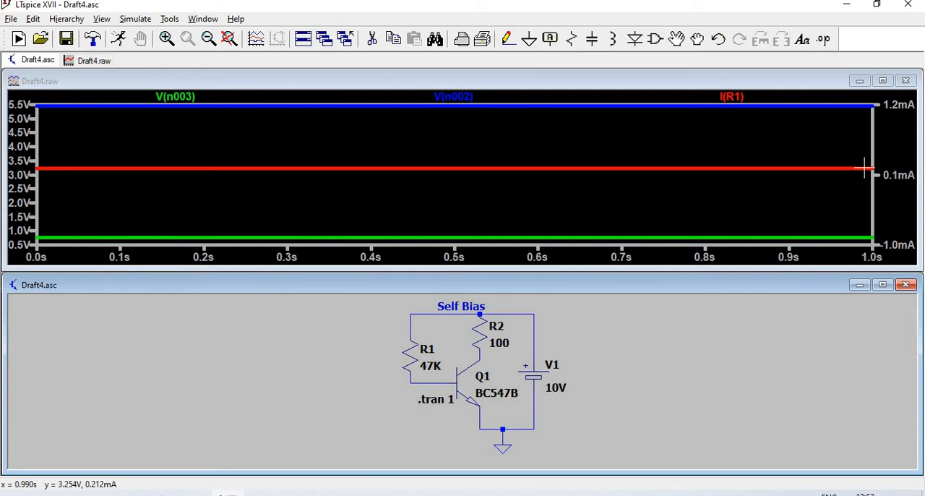
mouse_move(26, 220)
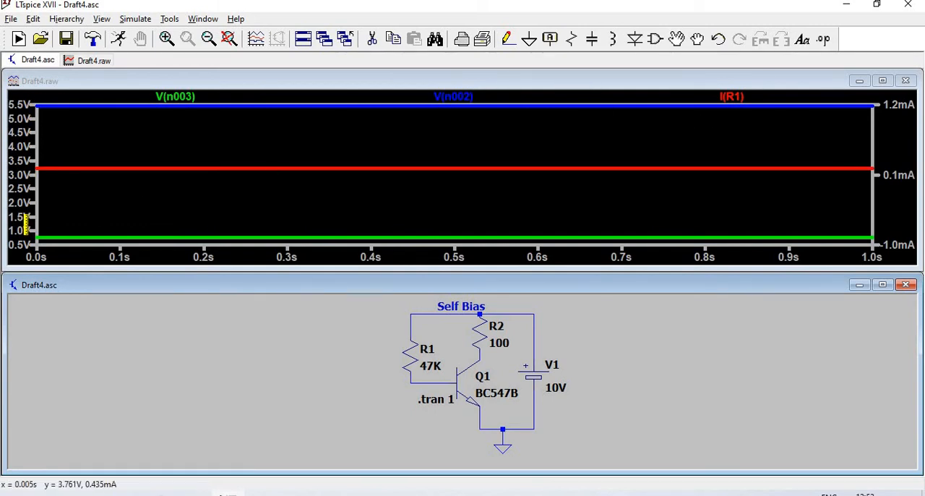
mouse_move(792, 144)
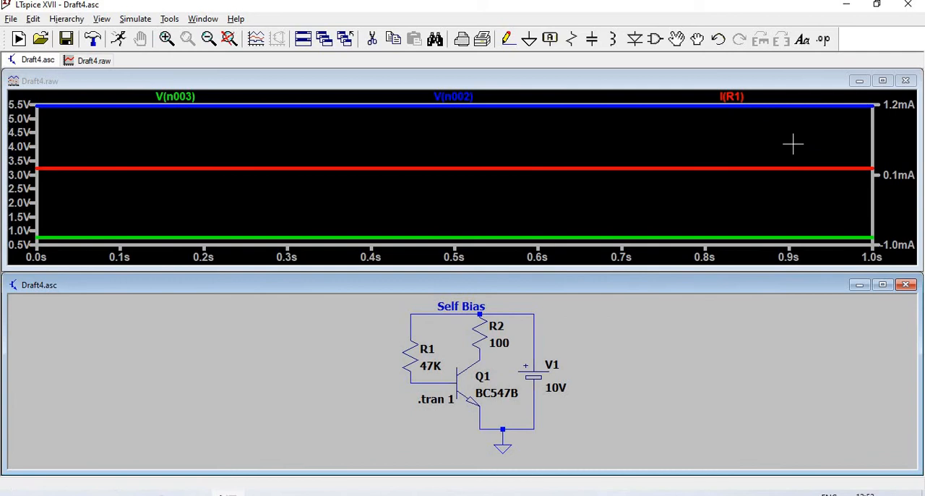
mouse_move(581, 202)
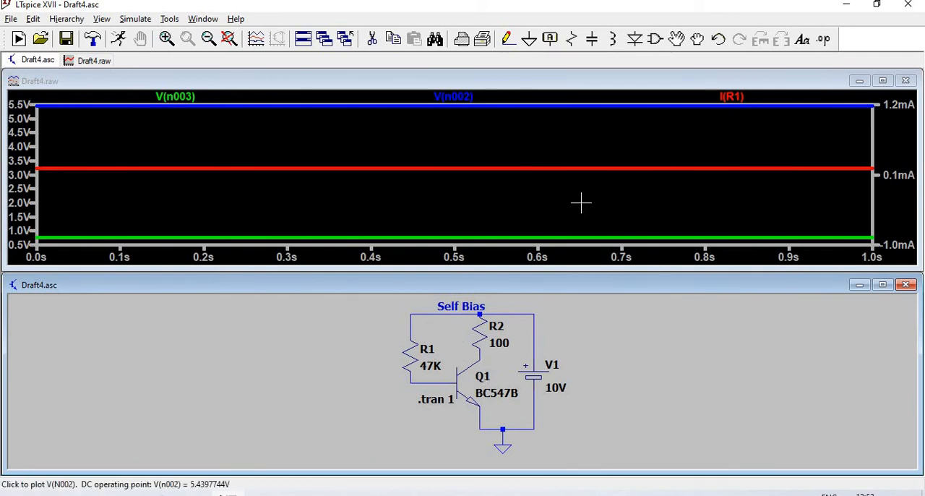
Step: Add traces Ie(Q1) and Ic(Q1) via Add Traces, then close the waveform window
right_click(580, 202)
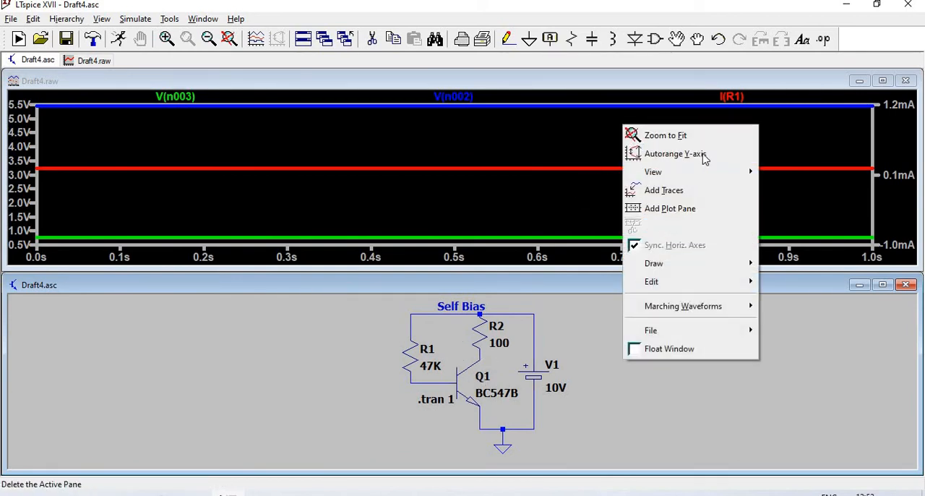
left_click(663, 189)
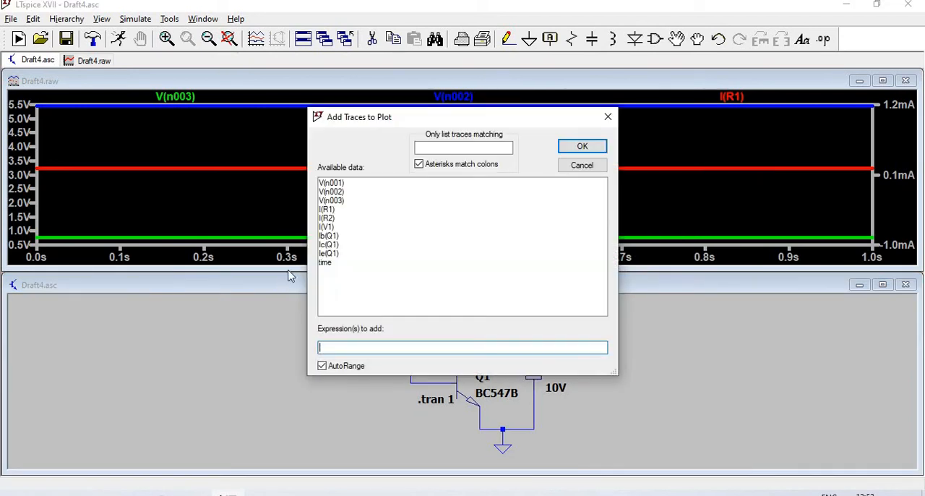
left_click(328, 252)
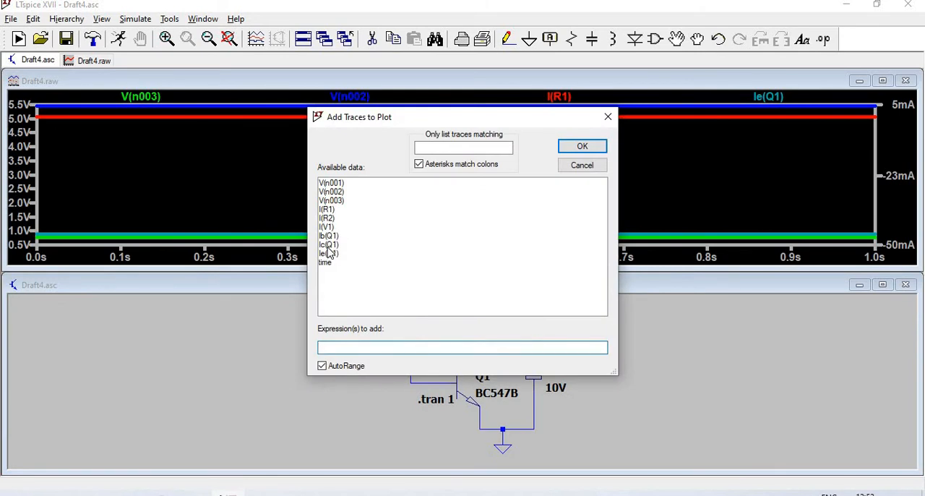
left_click(581, 144)
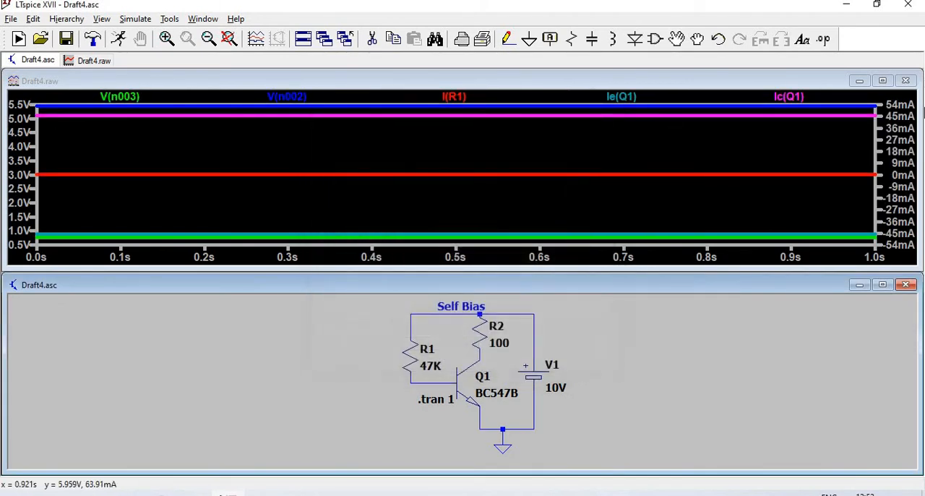
left_click(905, 80)
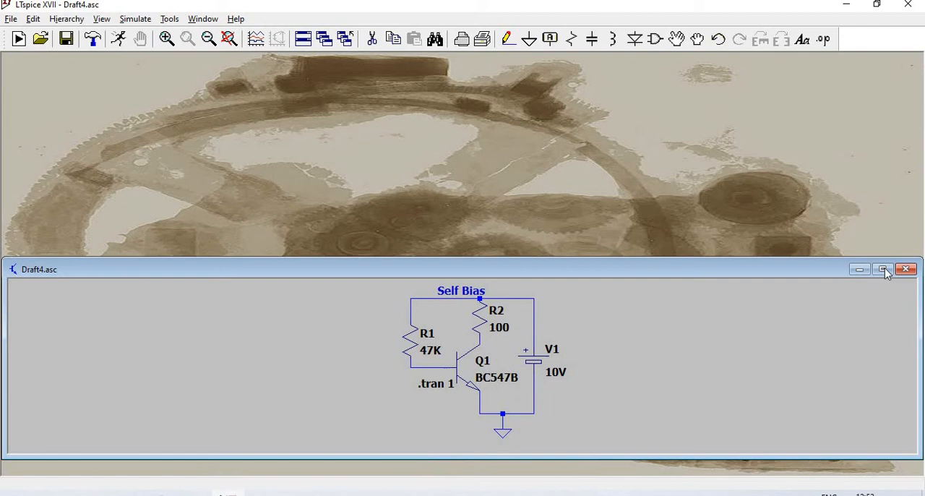
Step: Maximize the schematic and retitle it 'Voltage Divider Bias'
left_click(881, 269)
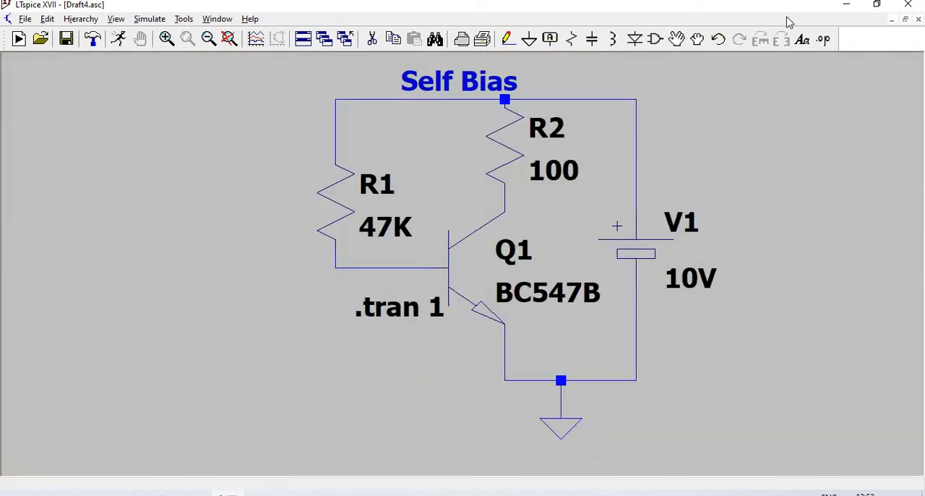
mouse_move(533, 107)
type("Vo")
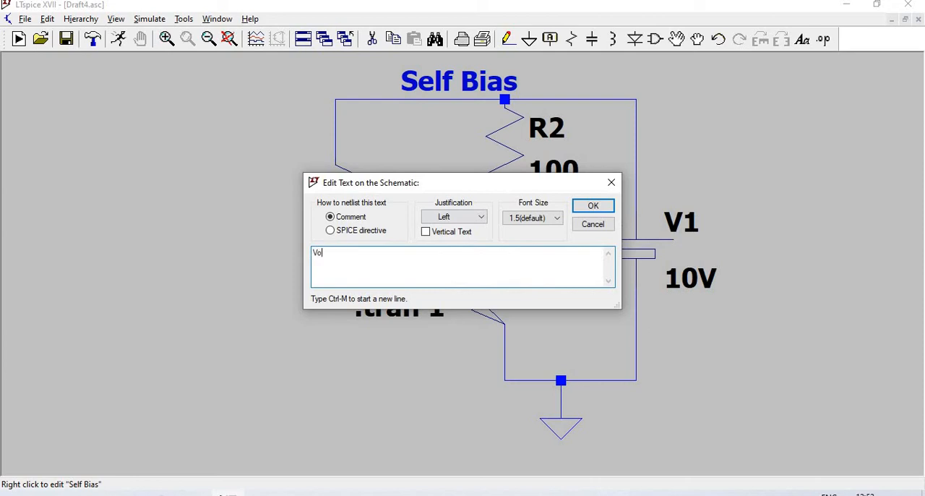
type("ltage Divider B")
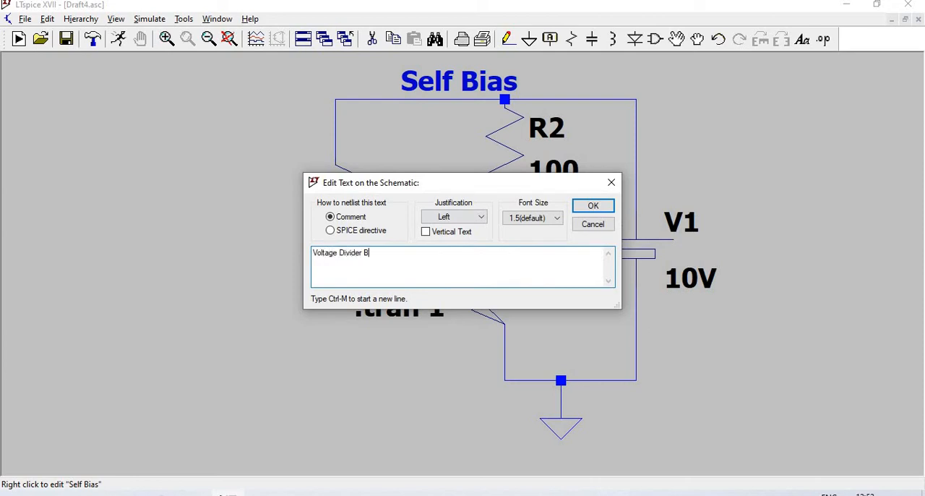
type("ias")
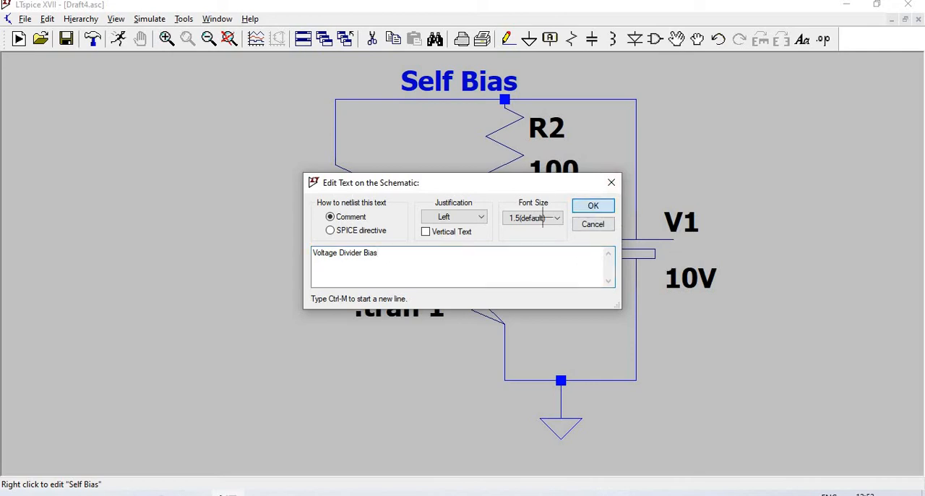
left_click(593, 205)
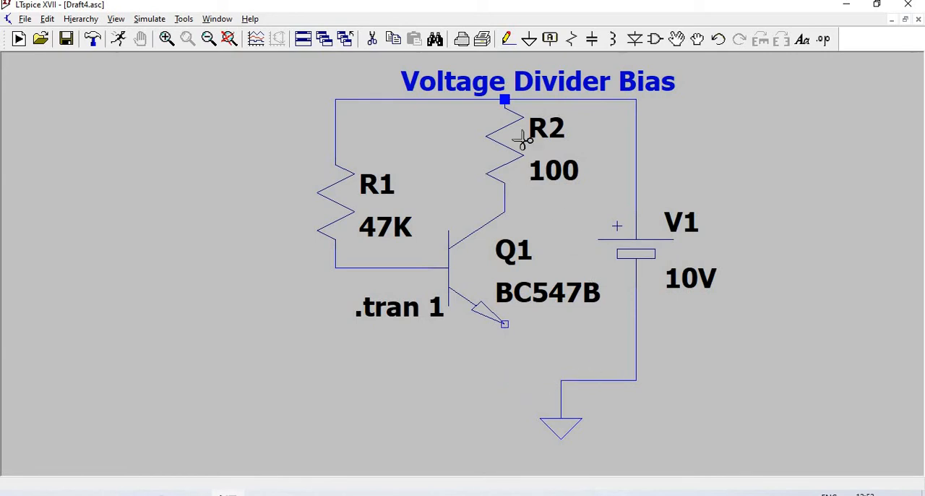
mouse_move(465, 75)
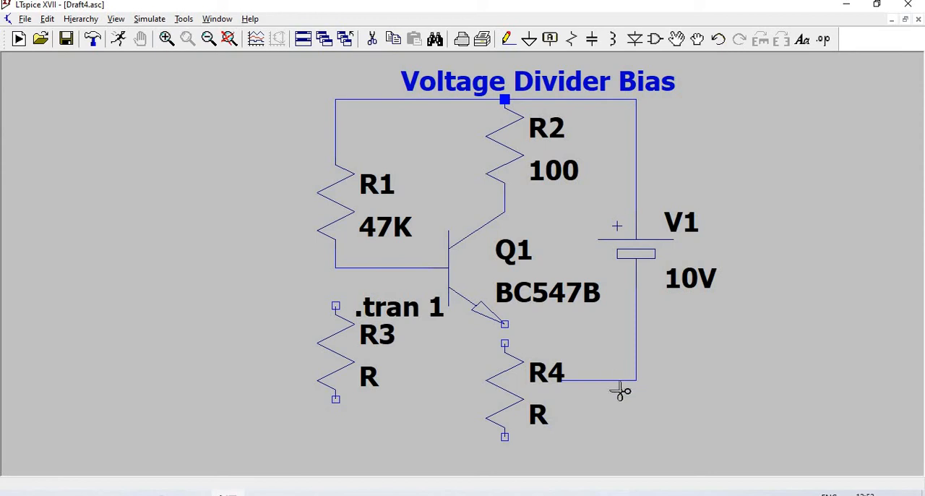
Step: Cut the wire in the lower part of the circuit to rewire R4 from the emitter
left_click(618, 390)
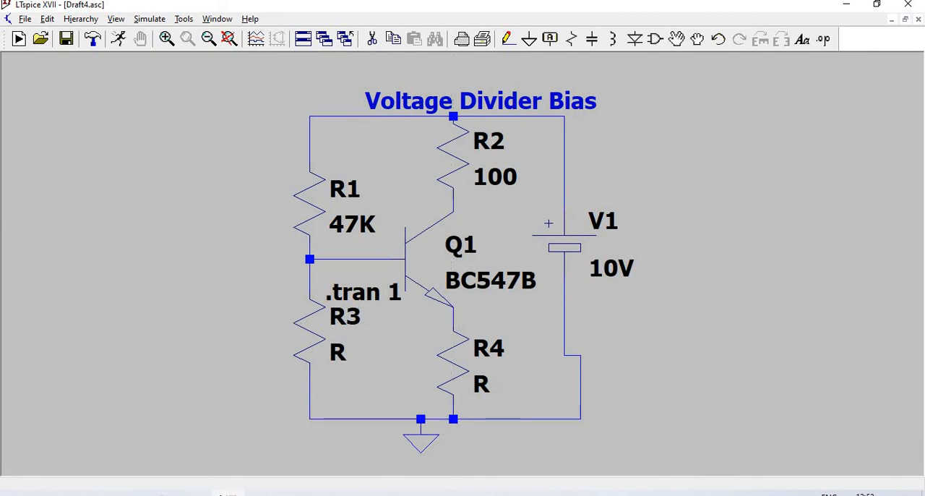
mouse_move(323, 354)
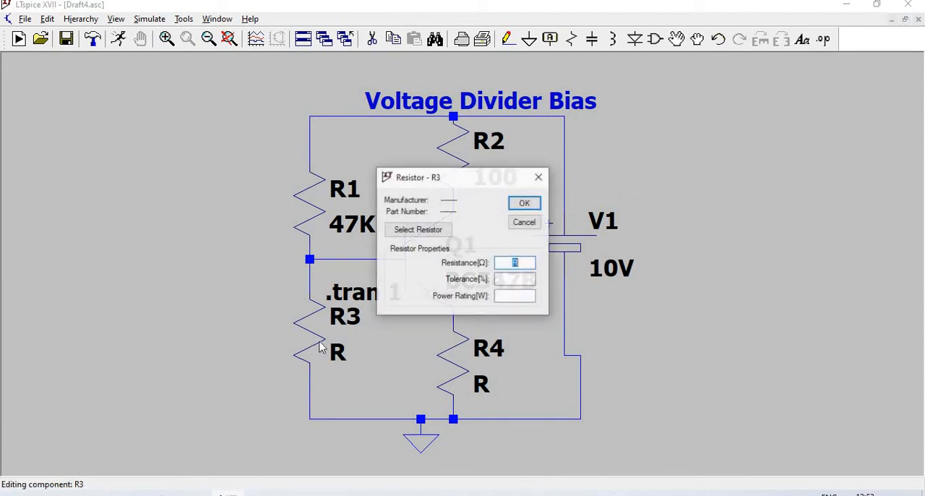
Step: Set R3 to 12K, R1 to 18K and R2 to 1000
type("12K")
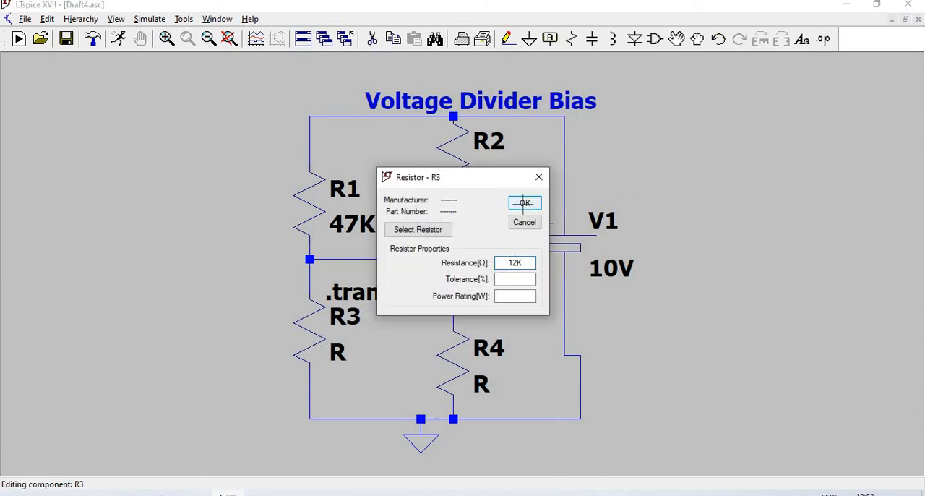
left_click(524, 202)
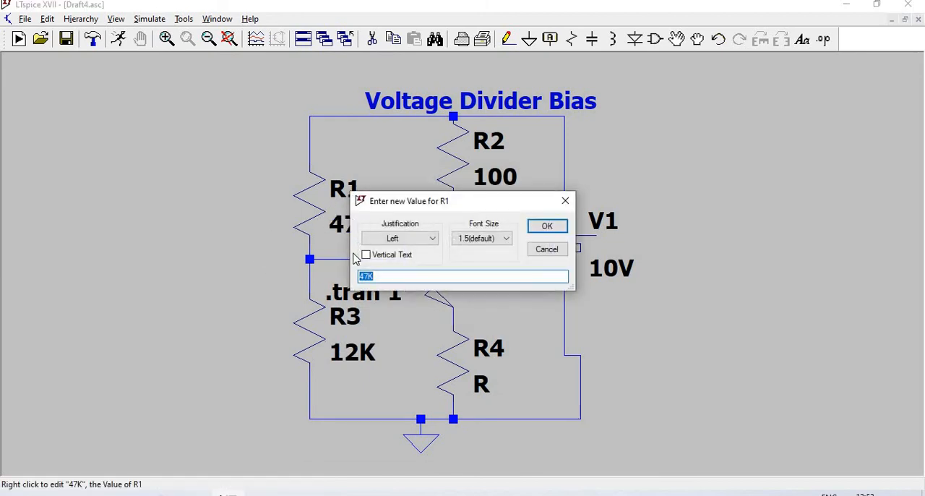
type("18")
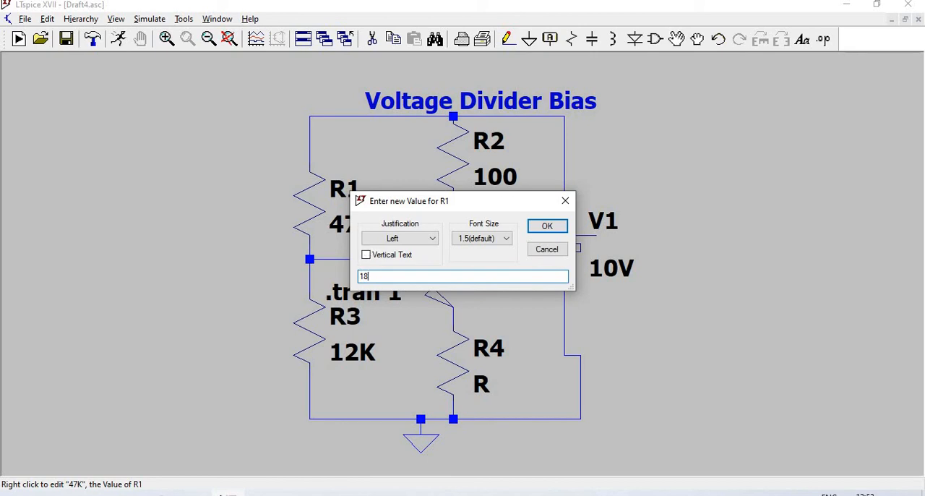
left_click(547, 225)
type("1000")
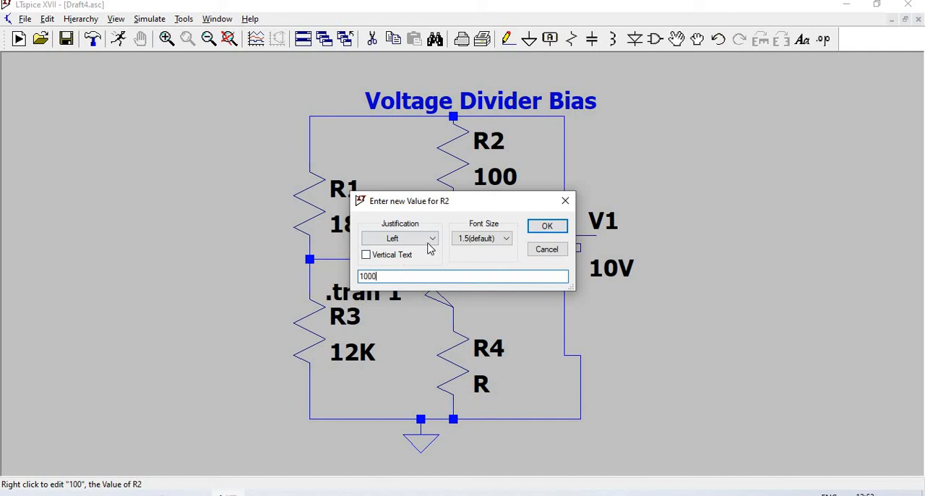
left_click(546, 226)
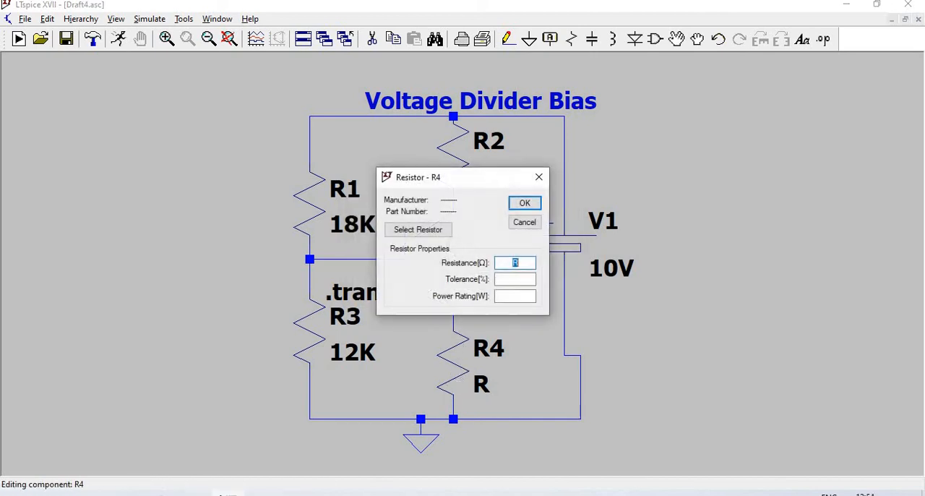
Step: Set R4 to 1K and the V1 supply to 15V
type("1K")
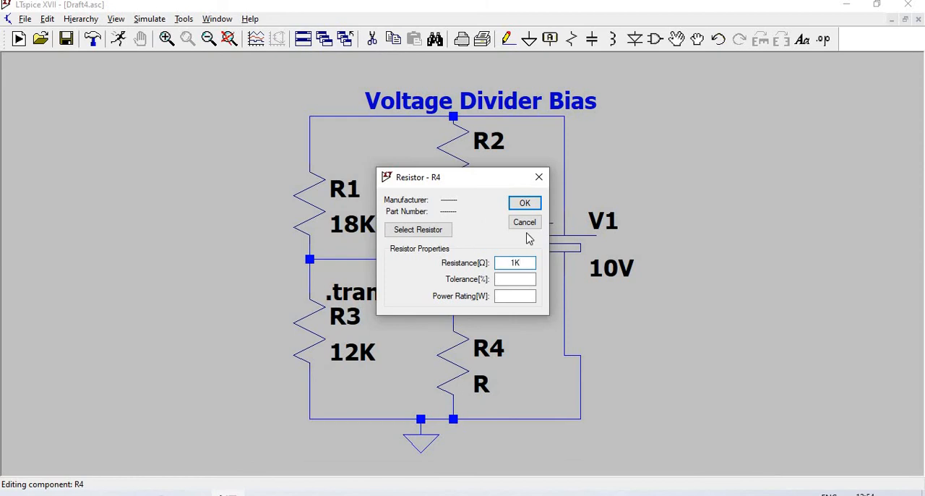
left_click(524, 203)
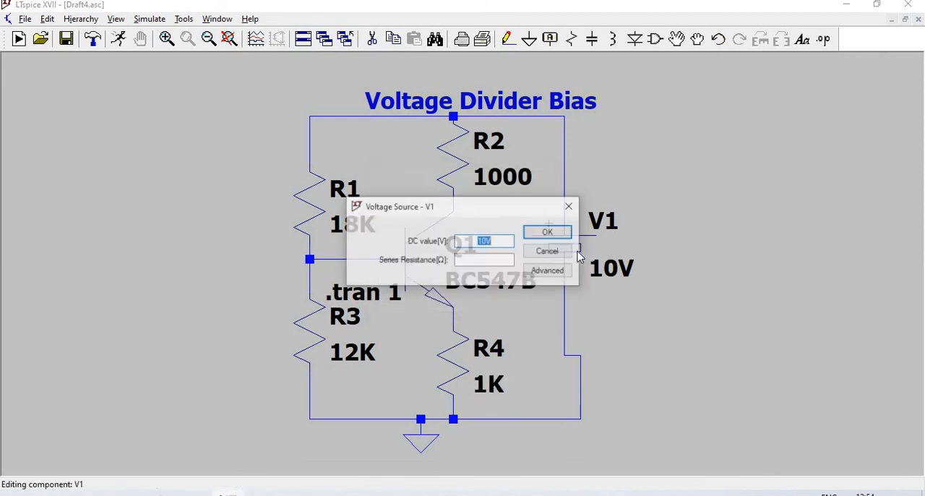
type("15")
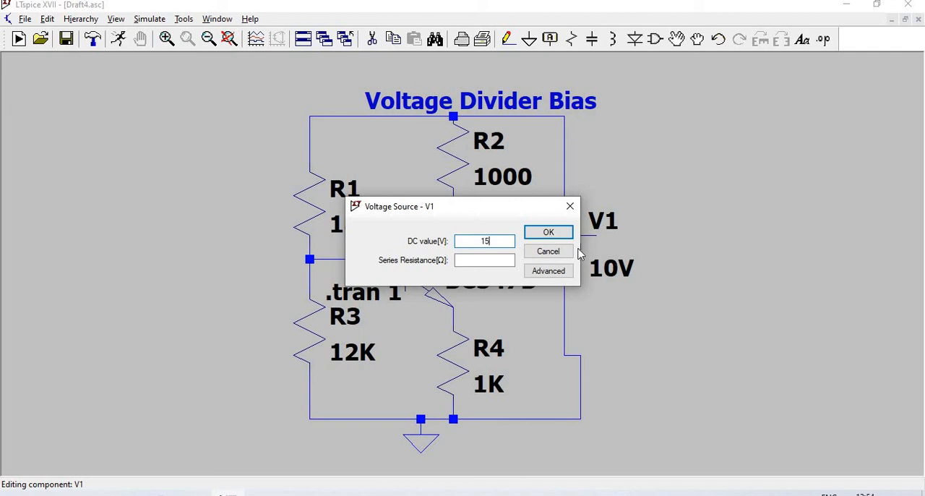
left_click(547, 231)
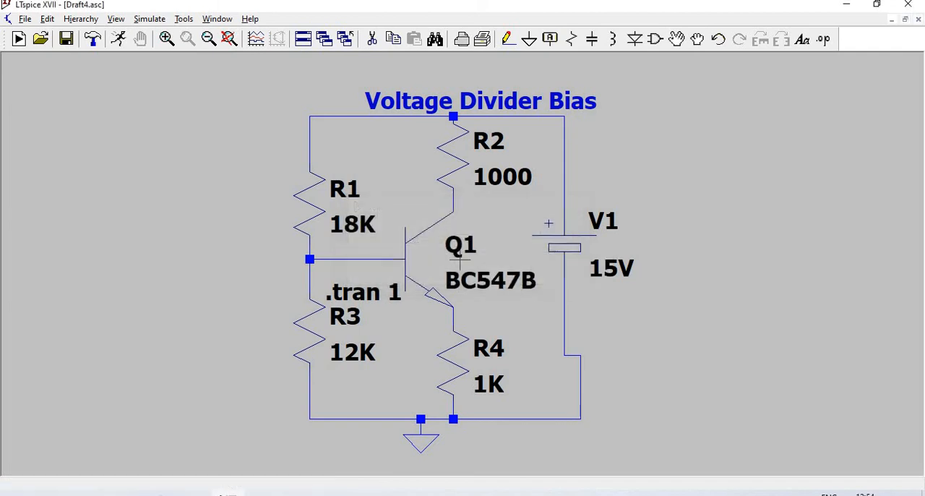
mouse_move(407, 211)
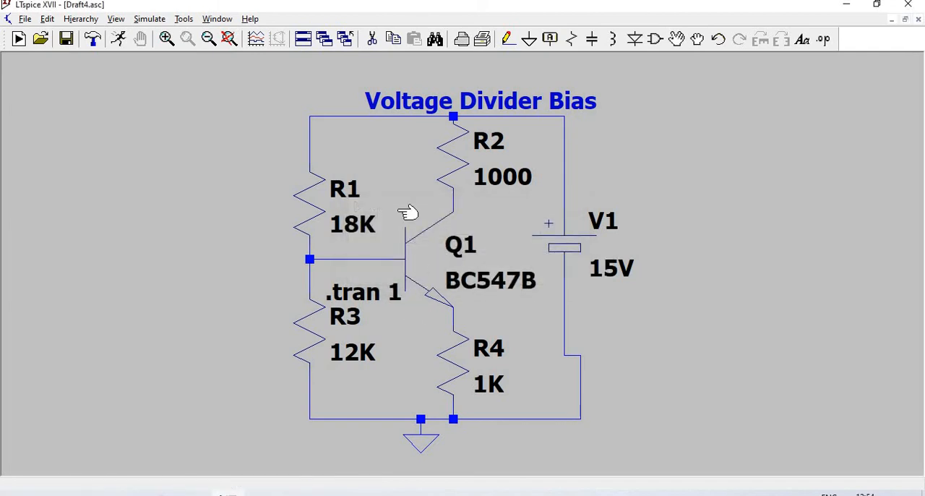
mouse_move(376, 289)
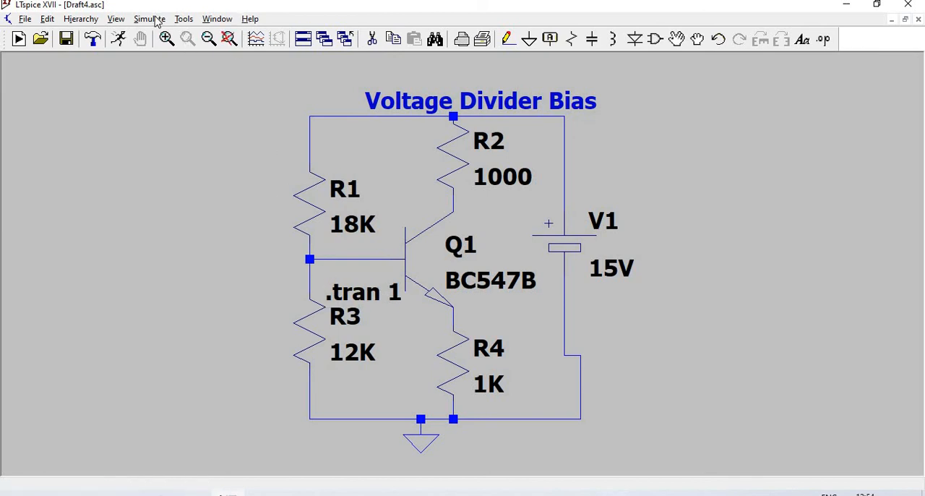
Step: Run the simulation and probe the base node to plot V(n003) near 5.87V
left_click(81, 17)
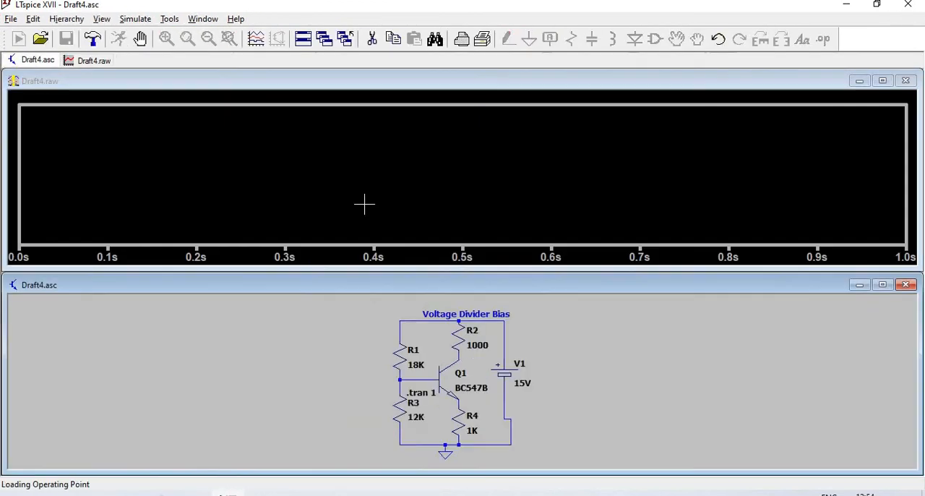
mouse_move(434, 373)
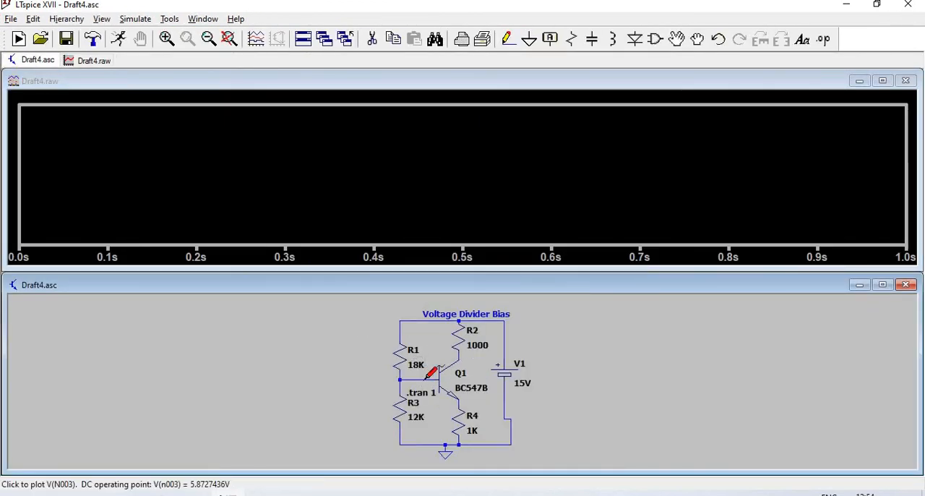
left_click(434, 372)
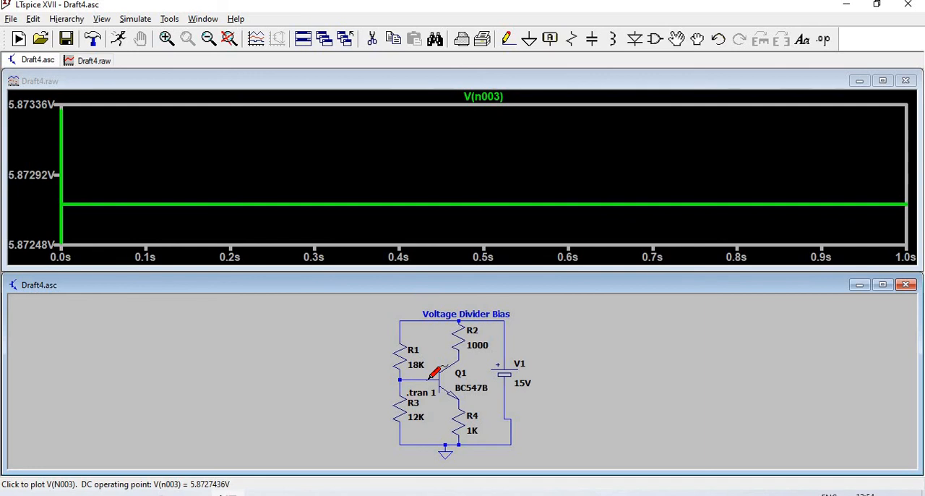
mouse_move(462, 397)
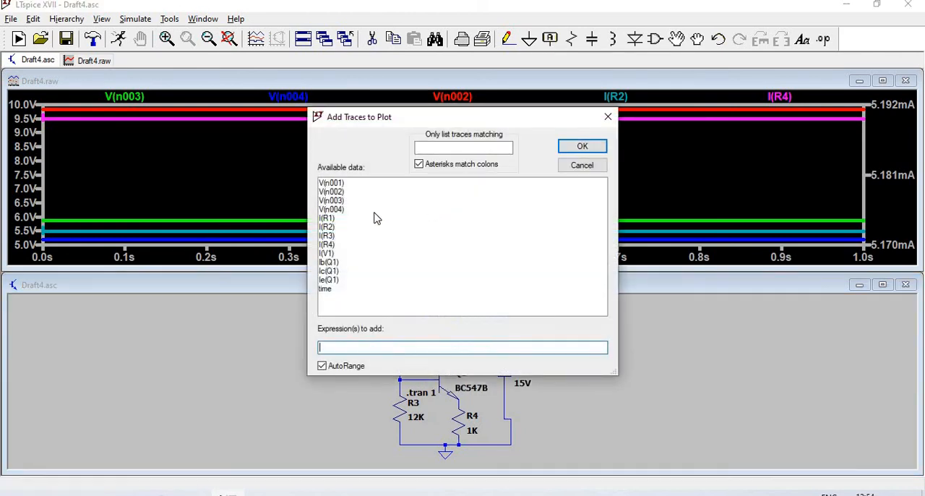
Step: Add the Ib(Q1) base current trace from the Add Traces to Plot dialog
left_click(327, 262)
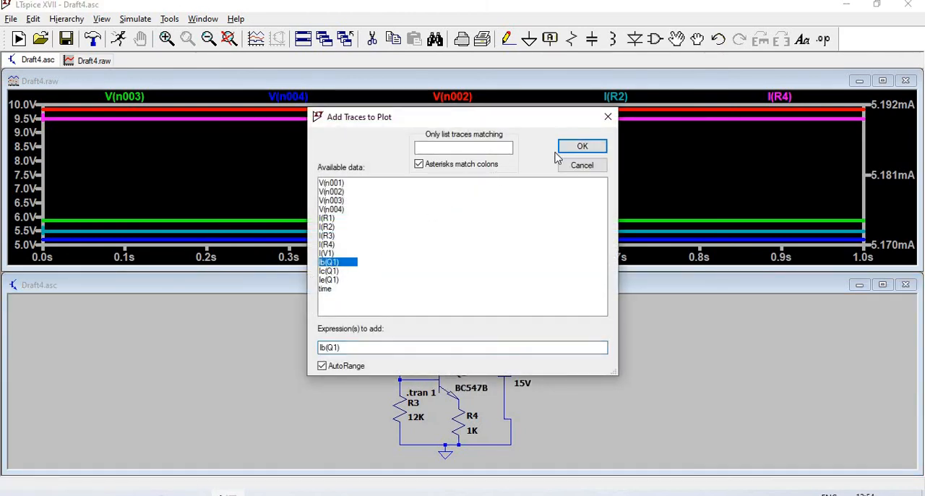
left_click(580, 145)
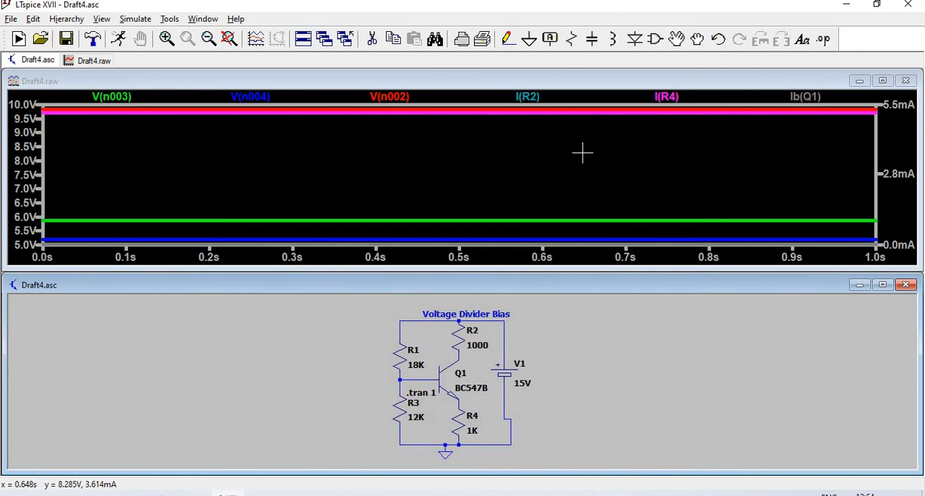
mouse_move(555, 416)
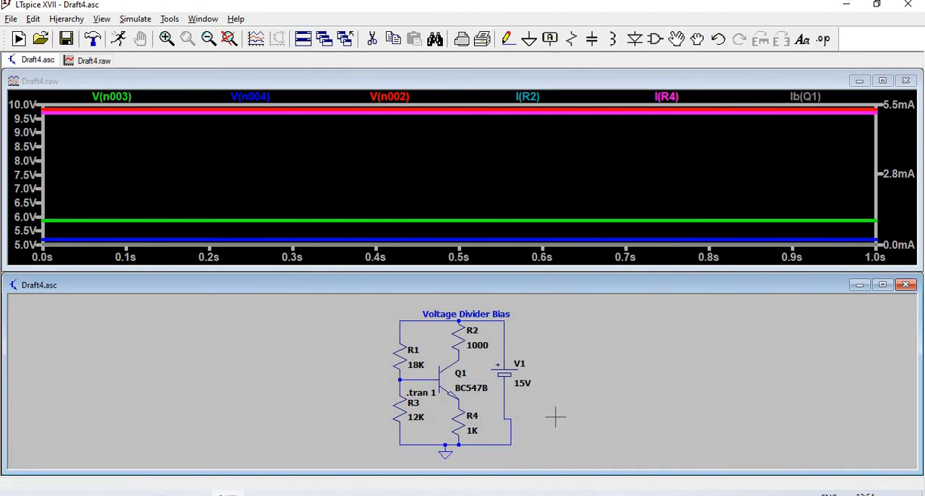
mouse_move(794, 240)
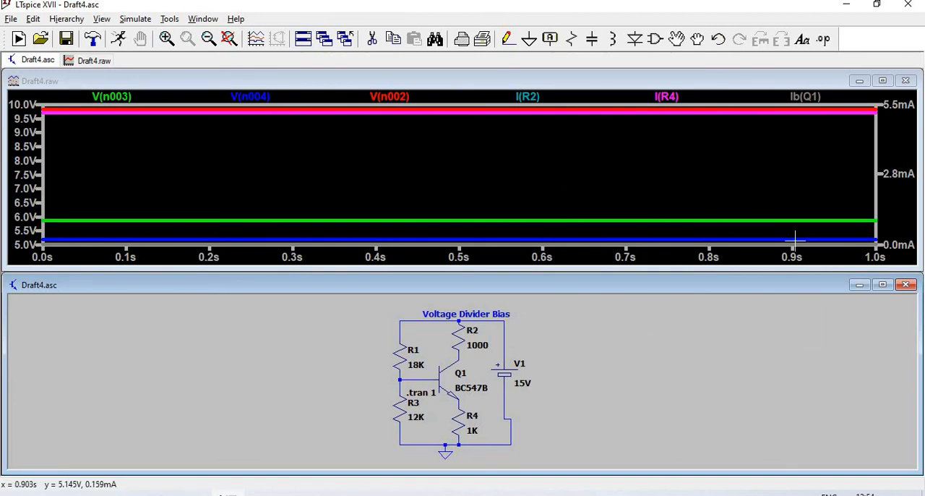
mouse_move(796, 230)
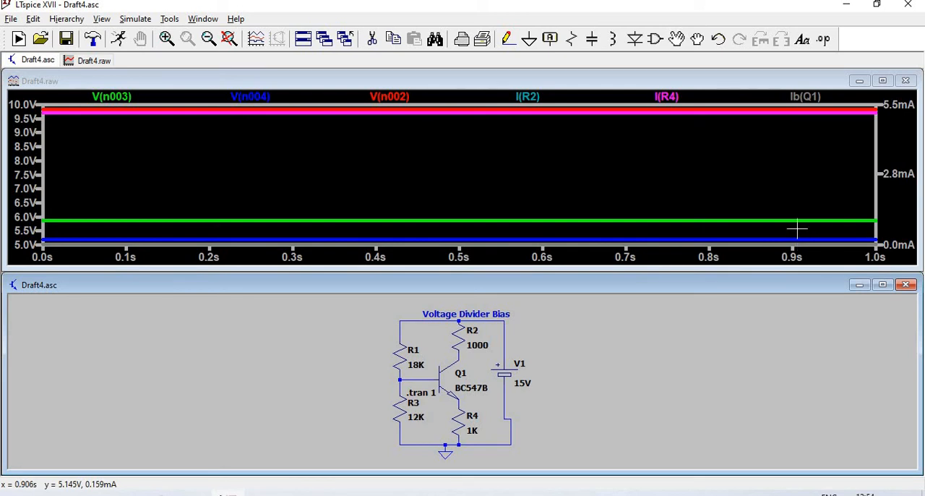
mouse_move(800, 234)
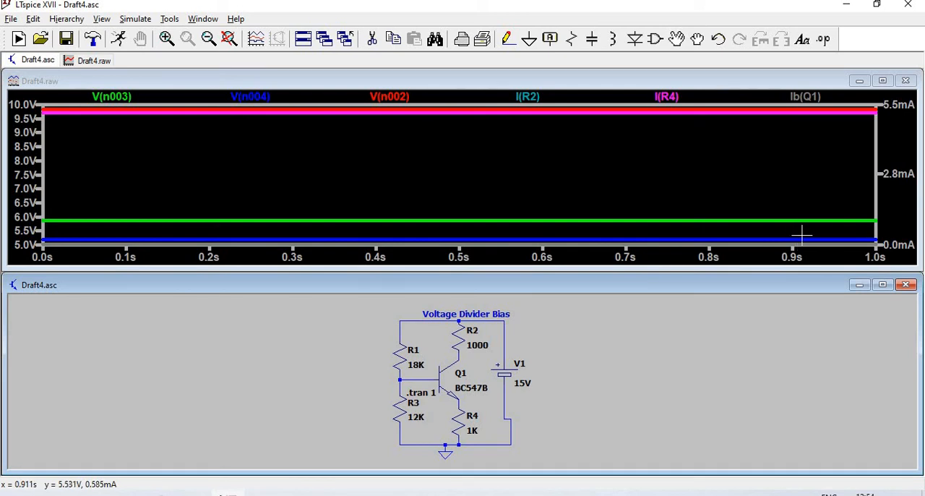
mouse_move(800, 233)
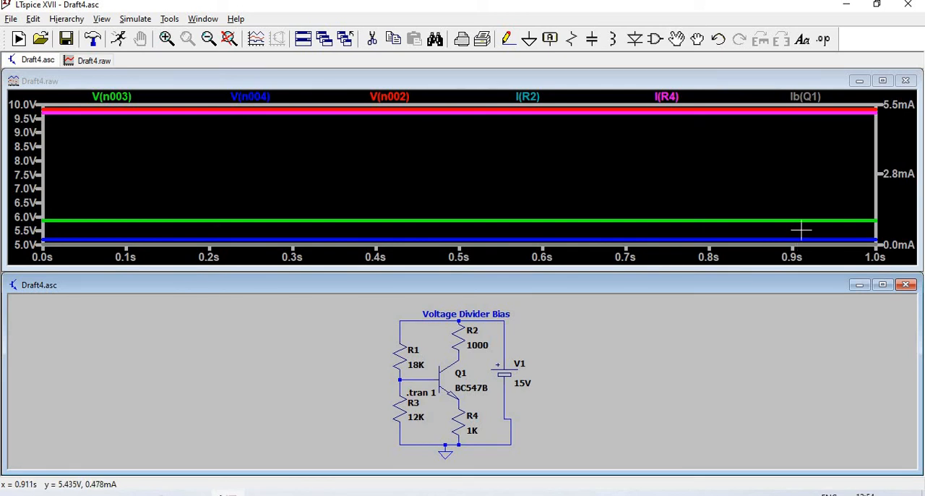
mouse_move(800, 232)
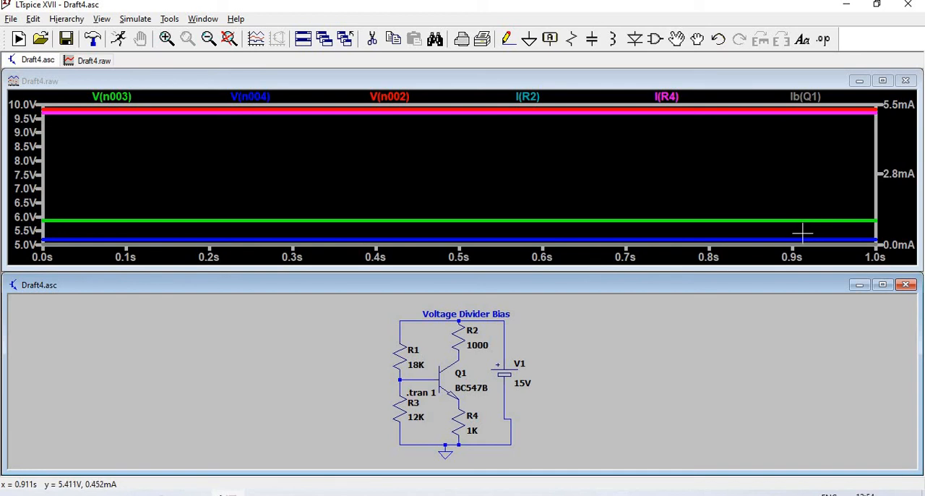
mouse_move(800, 233)
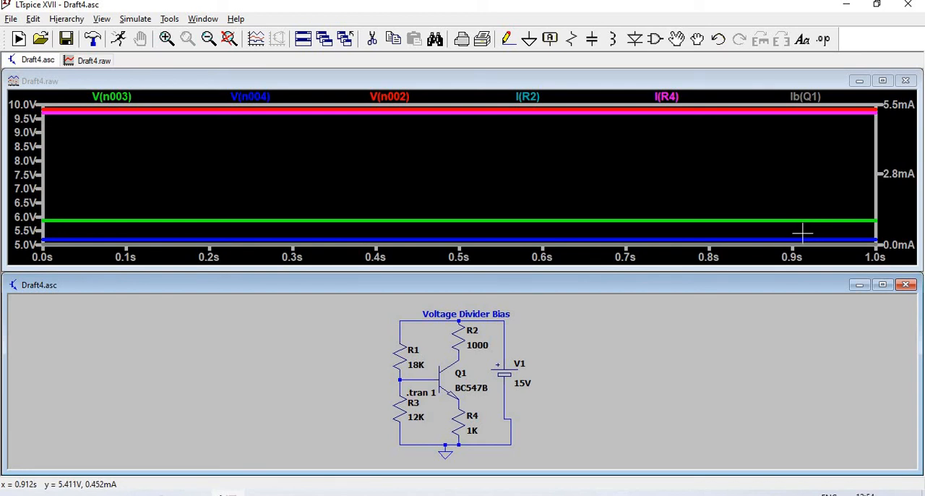